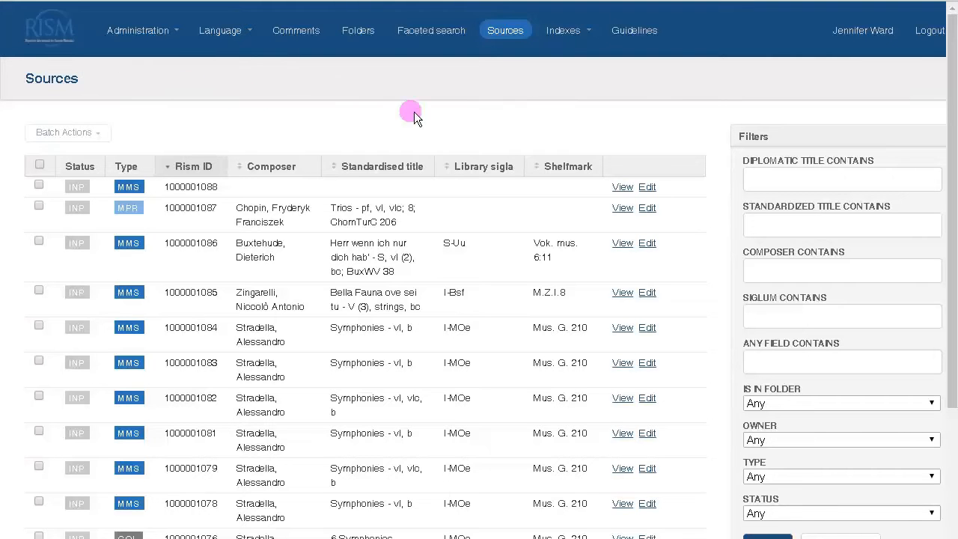
Sort sources by standardised title, then back by RISM ID, and page forward and back.
{"action": "left_click", "coordinate": [563, 30]}
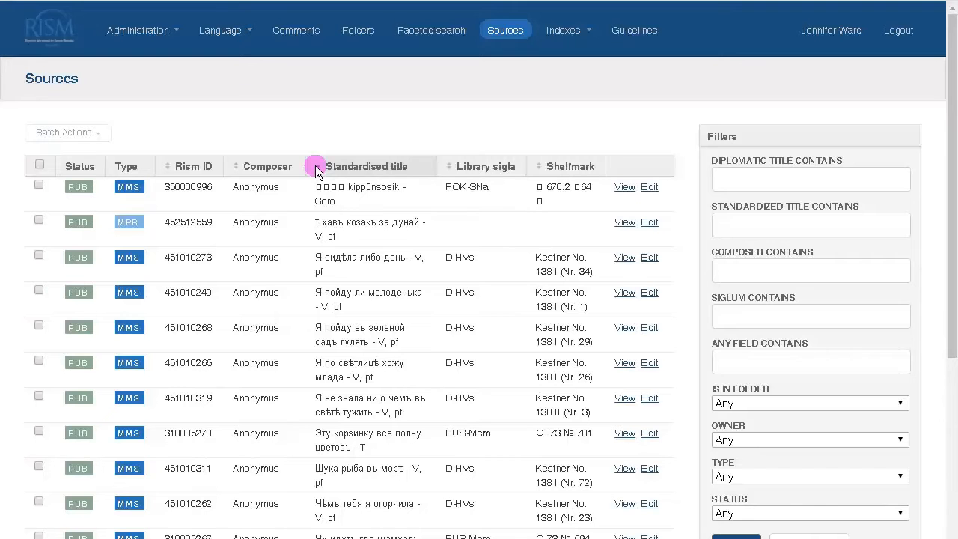
{"action": "mouse_move", "coordinate": [238, 165]}
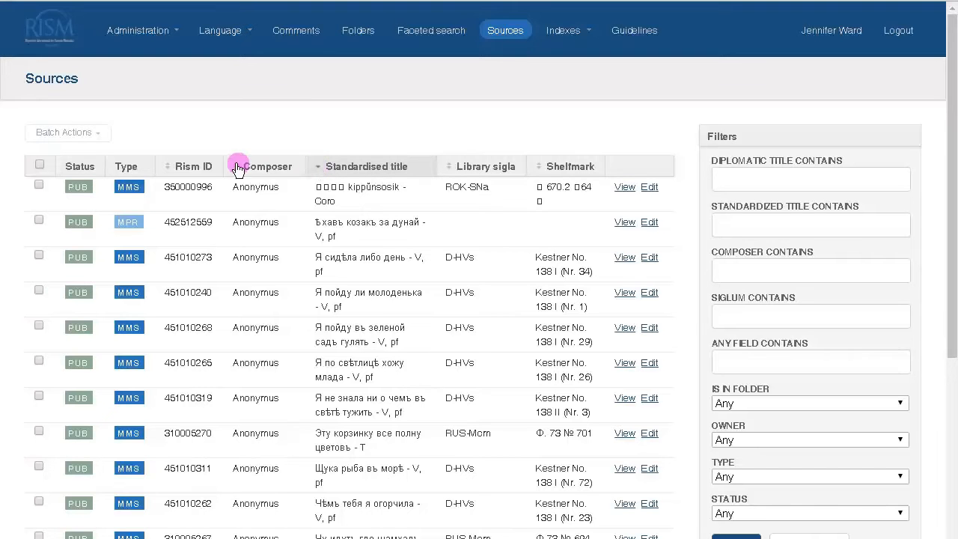
{"action": "mouse_move", "coordinate": [192, 165]}
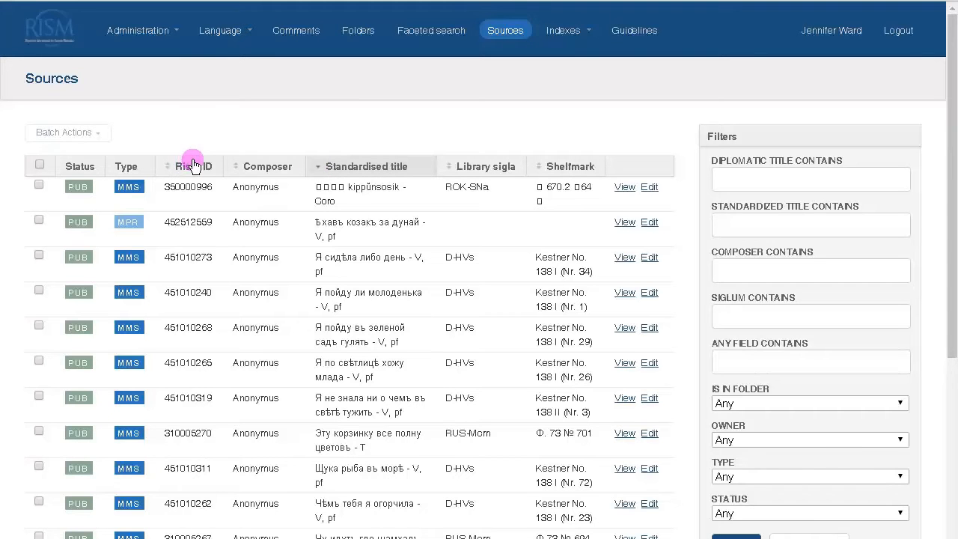
{"action": "mouse_move", "coordinate": [171, 163]}
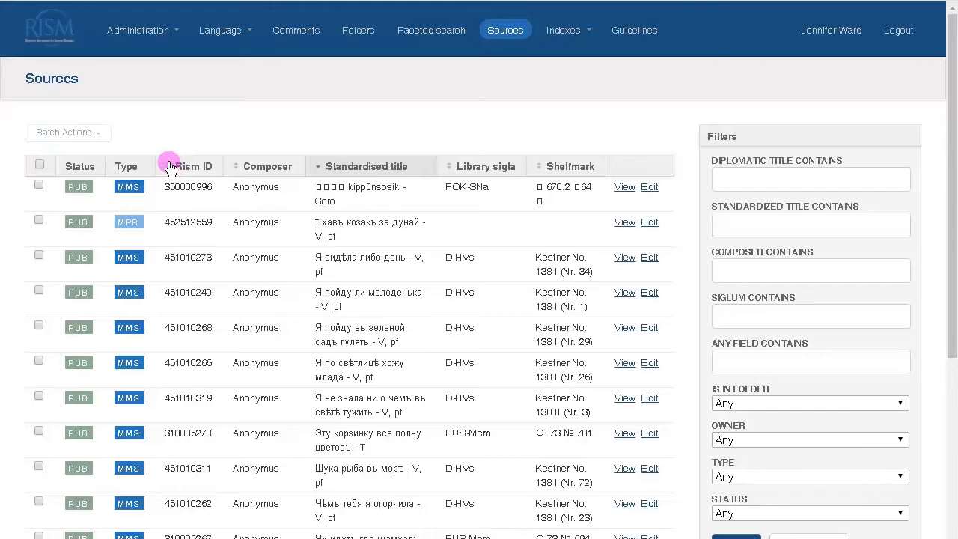
{"action": "left_click", "coordinate": [191, 166]}
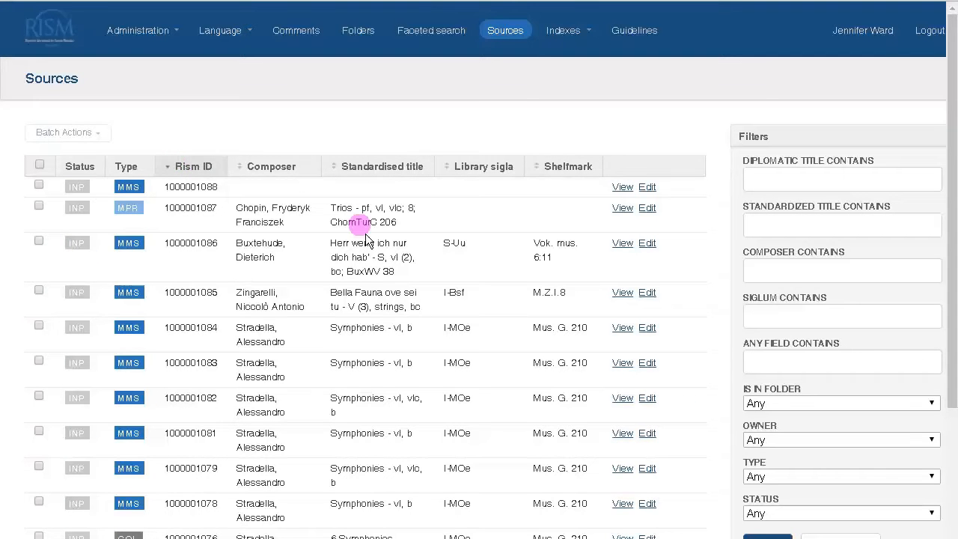
{"action": "scroll", "scroll_direction": "down", "scroll_amount": 3}
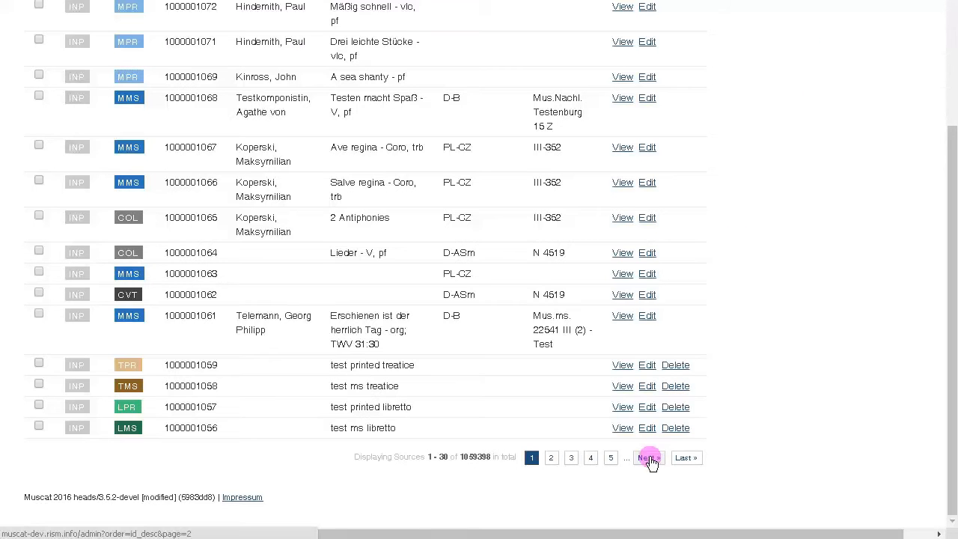
{"action": "left_click", "coordinate": [647, 458]}
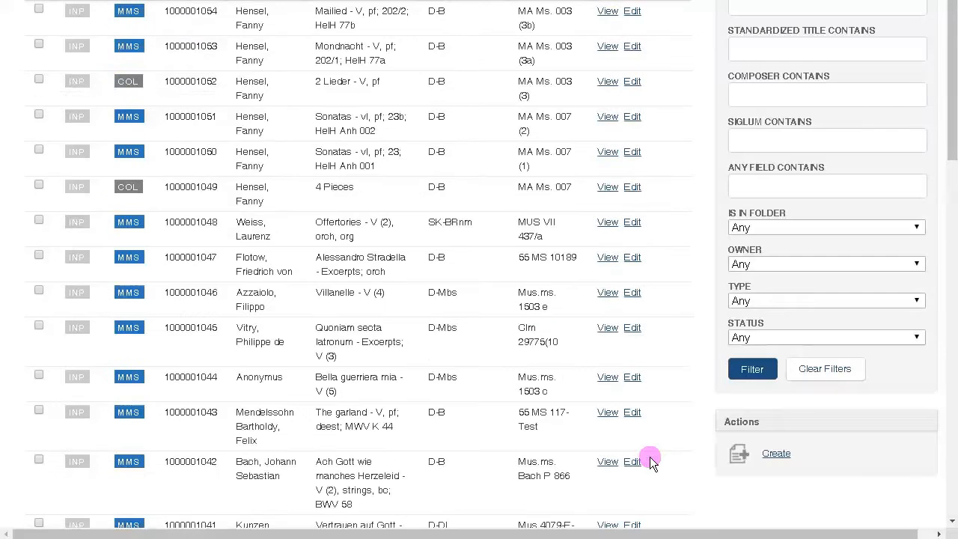
{"action": "left_click", "coordinate": [516, 457]}
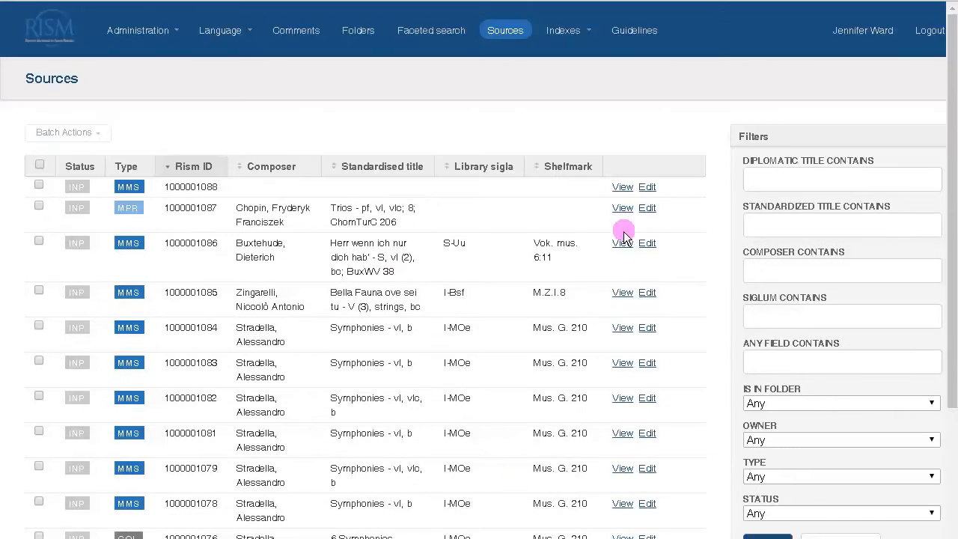
{"action": "mouse_move", "coordinate": [624, 303]}
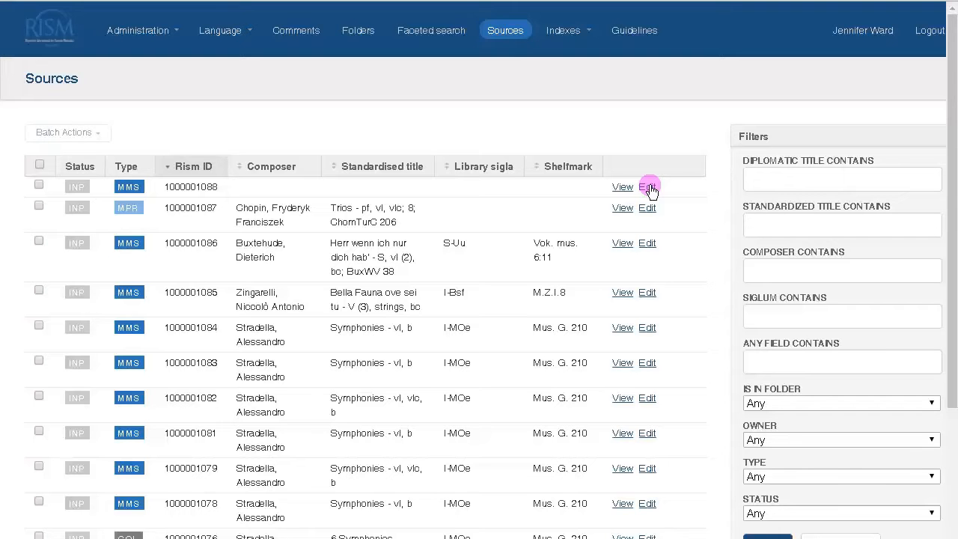
Filter sources by title 'april', type Music manuscript and composer 'vivaldi'.
{"action": "type", "text": "a"}
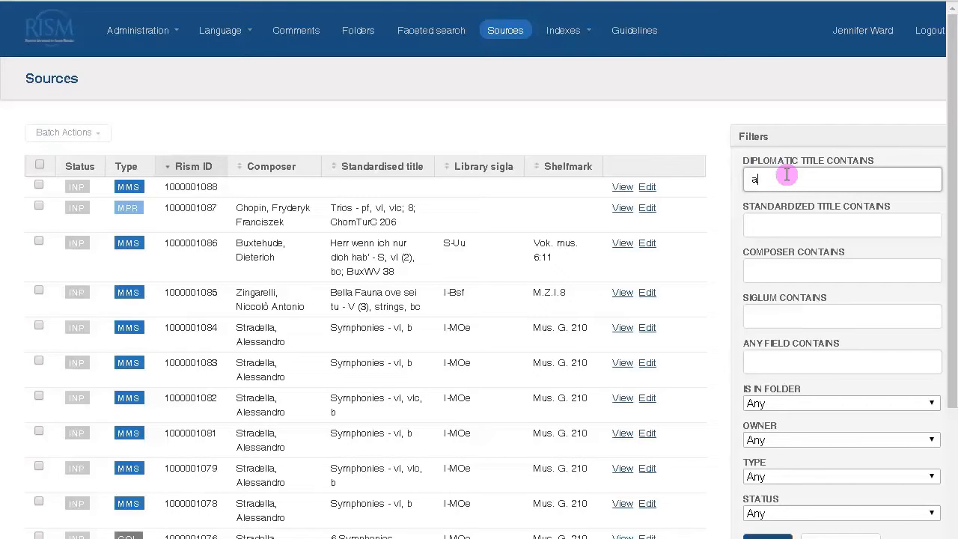
{"action": "type", "text": "pril"}
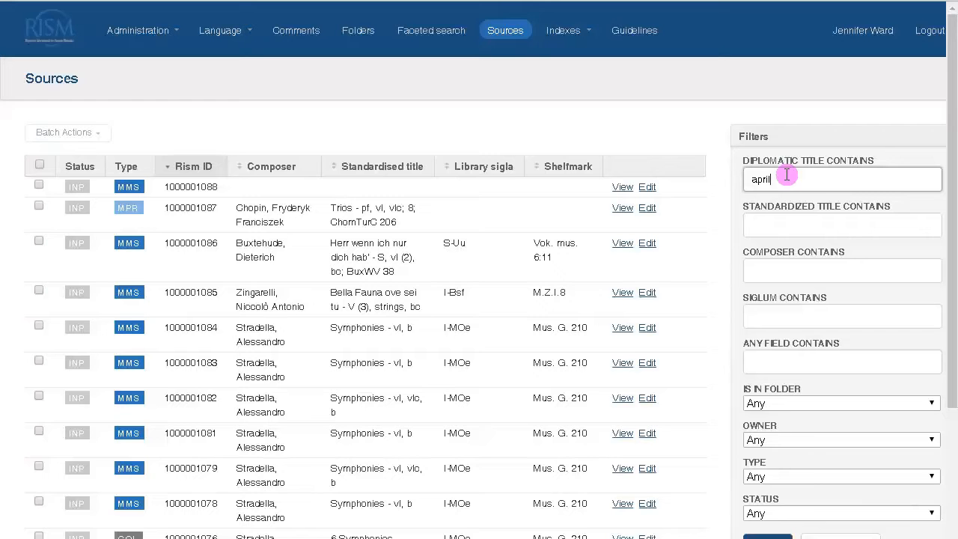
{"action": "scroll", "scroll_direction": "down", "scroll_amount": 3}
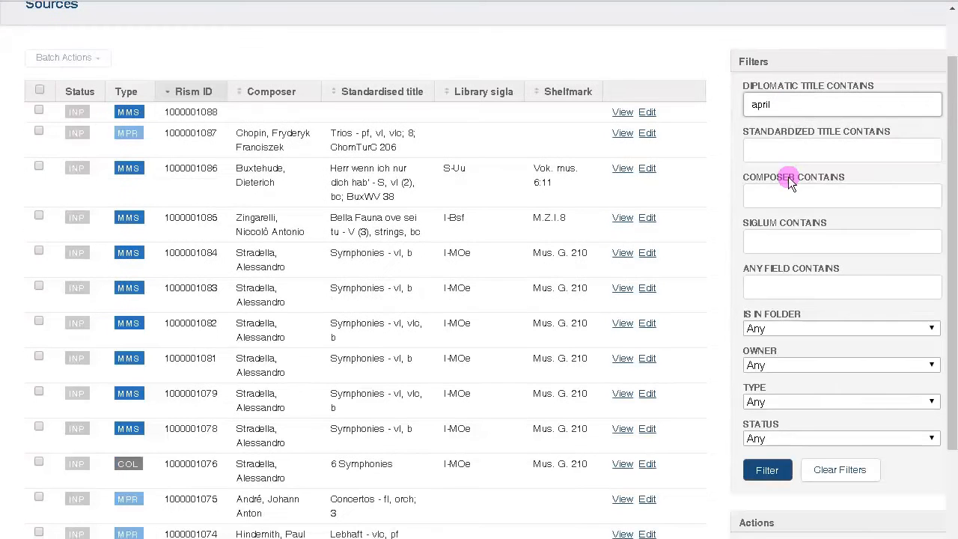
{"action": "left_click", "coordinate": [767, 470]}
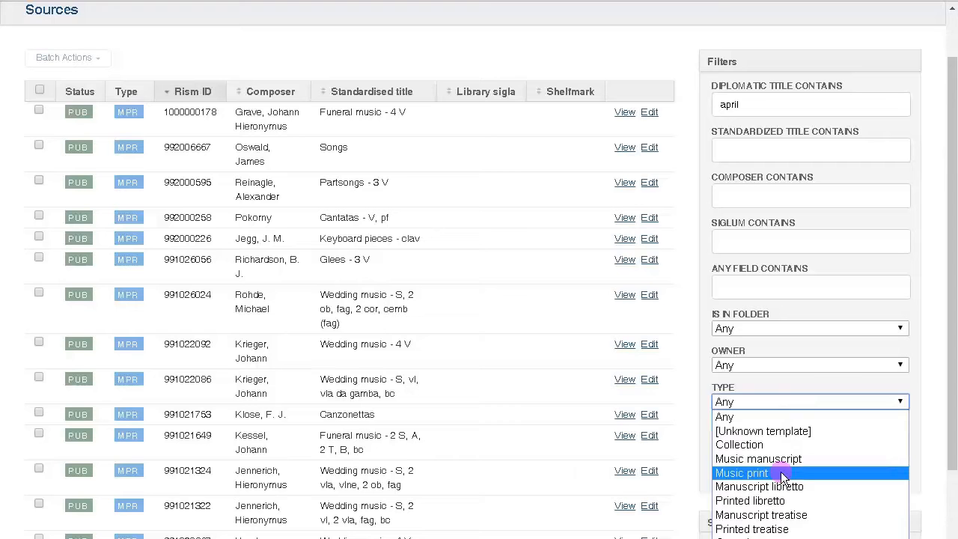
{"action": "left_click", "coordinate": [758, 458]}
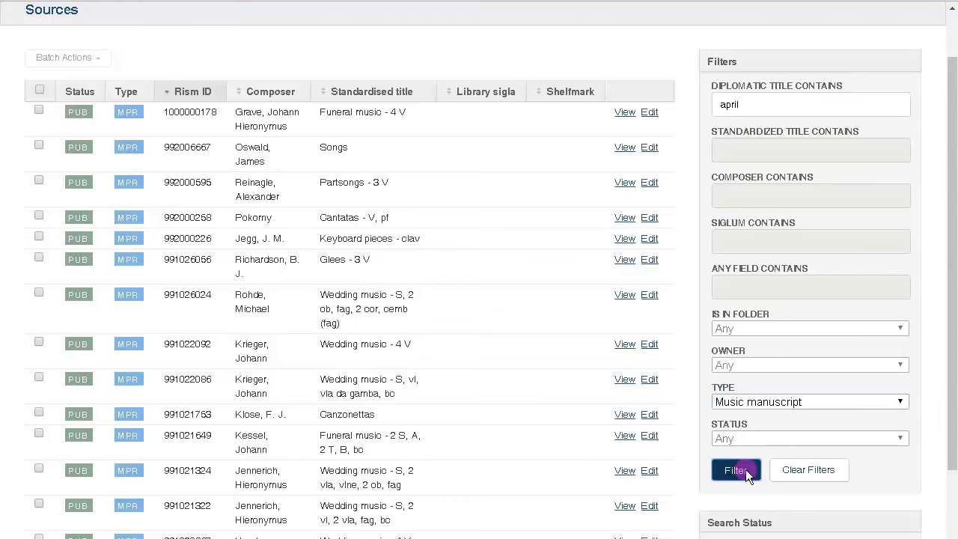
{"action": "left_click", "coordinate": [736, 470]}
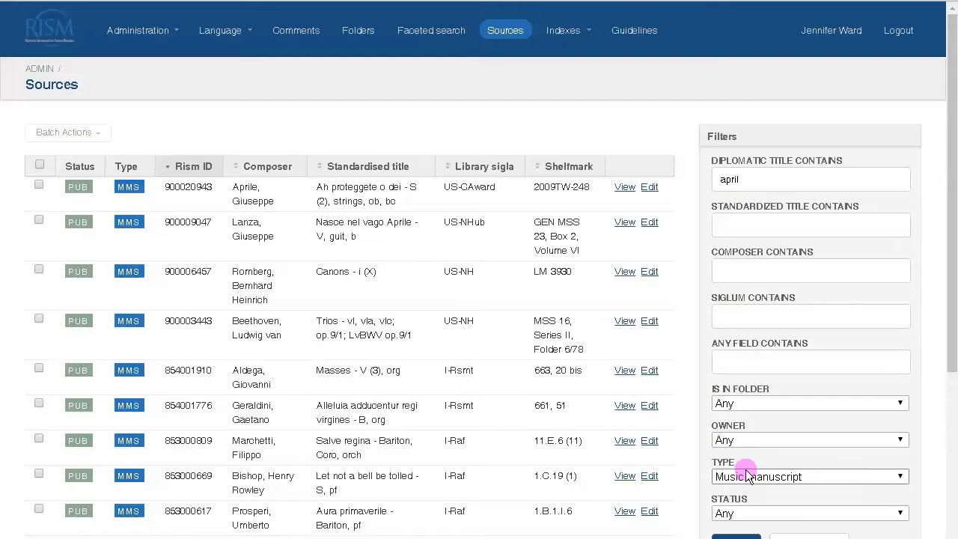
{"action": "scroll", "scroll_direction": "down", "scroll_amount": 3}
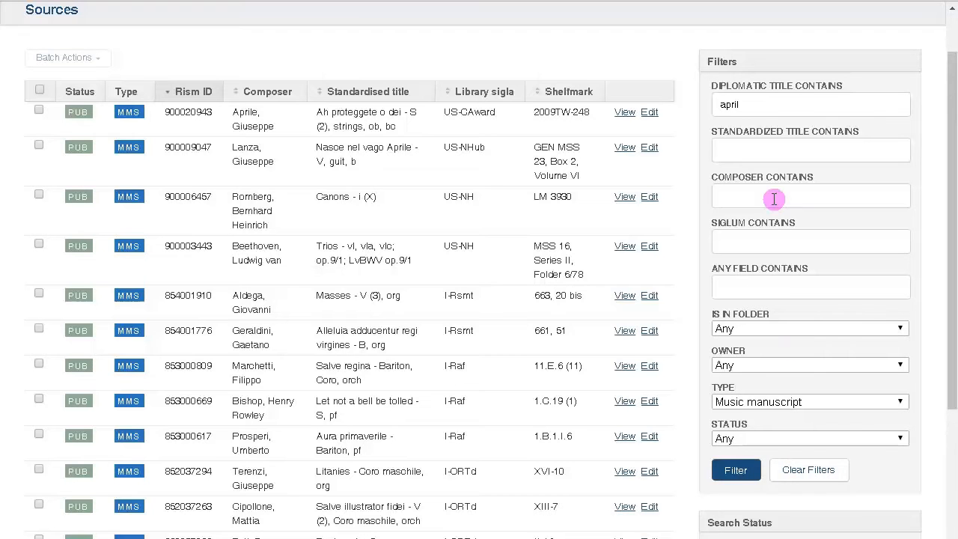
{"action": "type", "text": "vivaldi"}
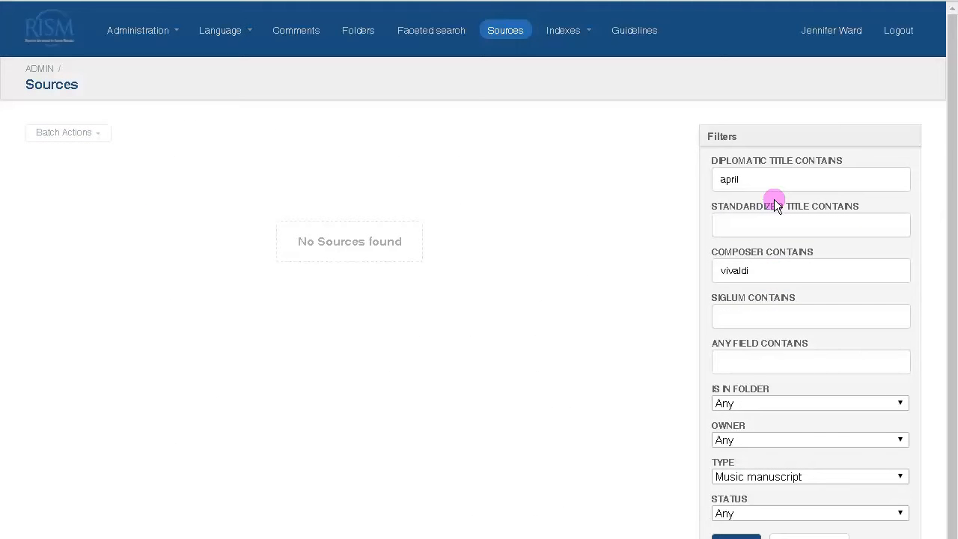
Review the search status, clear all filters, and reach the Actions panel's Create link.
{"action": "scroll", "scroll_direction": "down", "scroll_amount": 3}
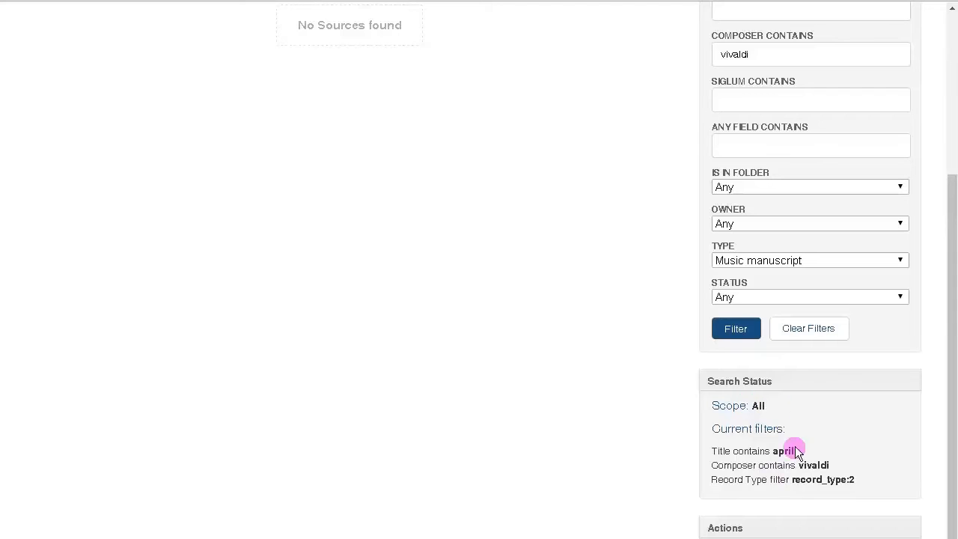
{"action": "left_click", "coordinate": [808, 328]}
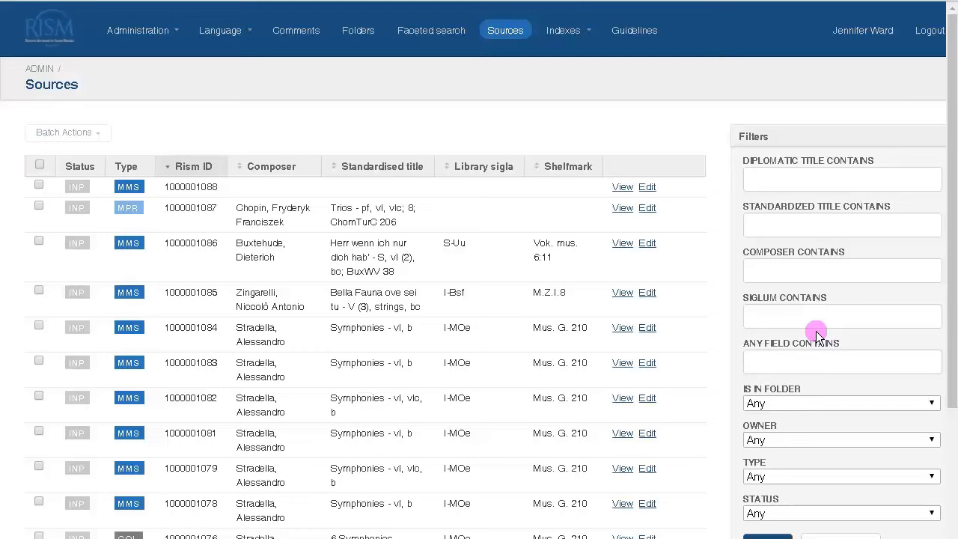
{"action": "scroll", "scroll_direction": "down", "scroll_amount": 3}
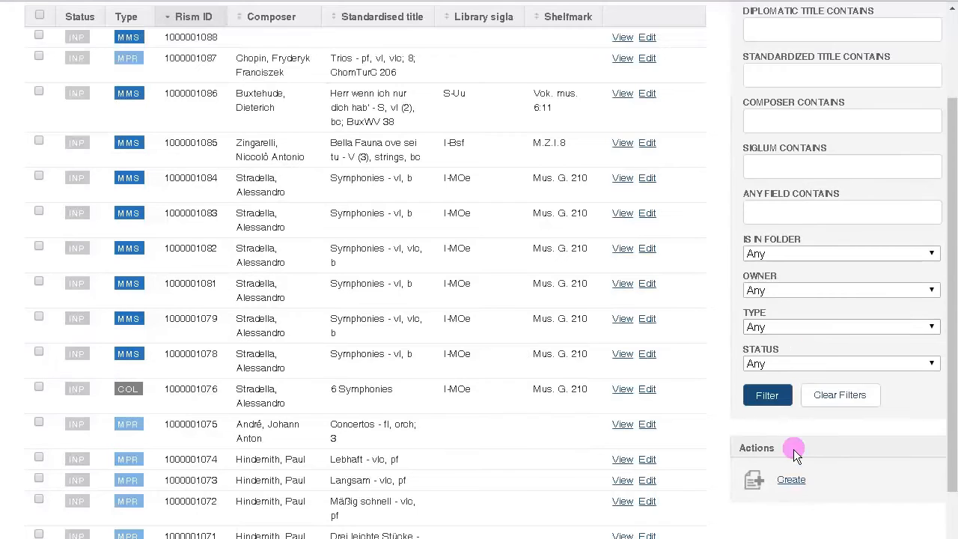
{"action": "mouse_move", "coordinate": [792, 480]}
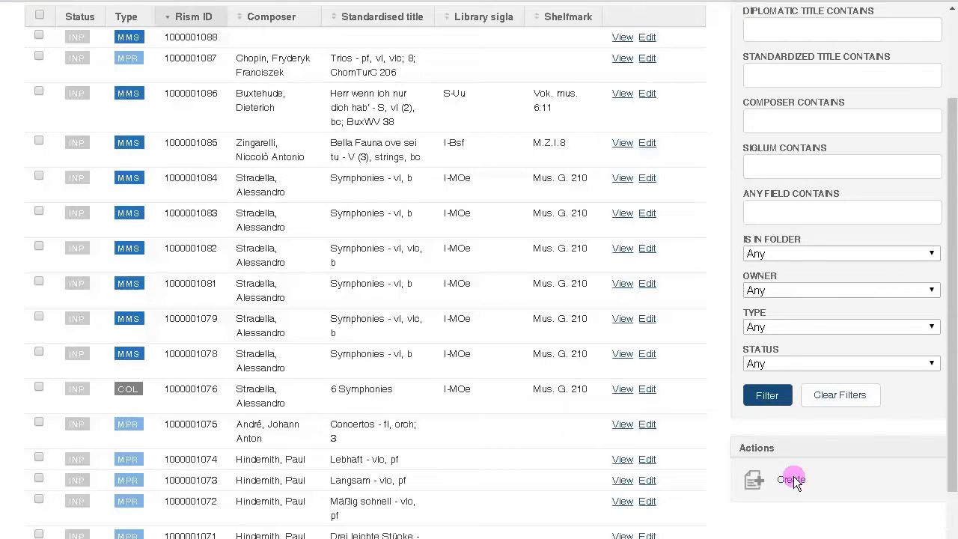
{"action": "left_click", "coordinate": [792, 480]}
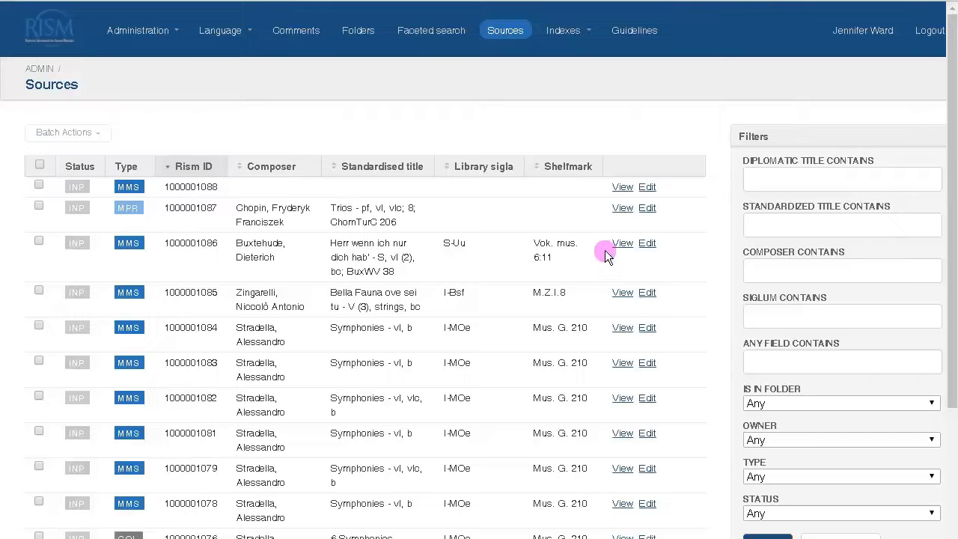
{"action": "mouse_move", "coordinate": [622, 242]}
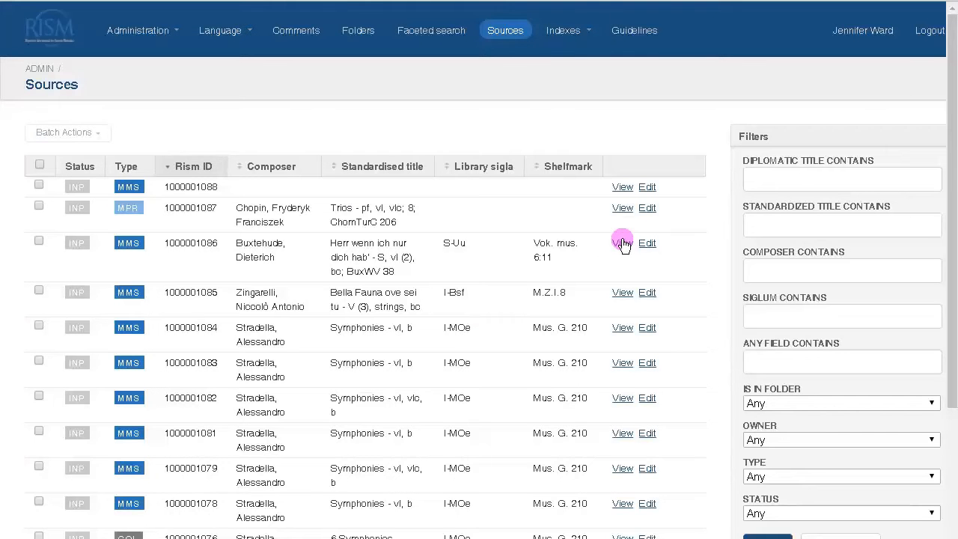
{"action": "left_click", "coordinate": [623, 243]}
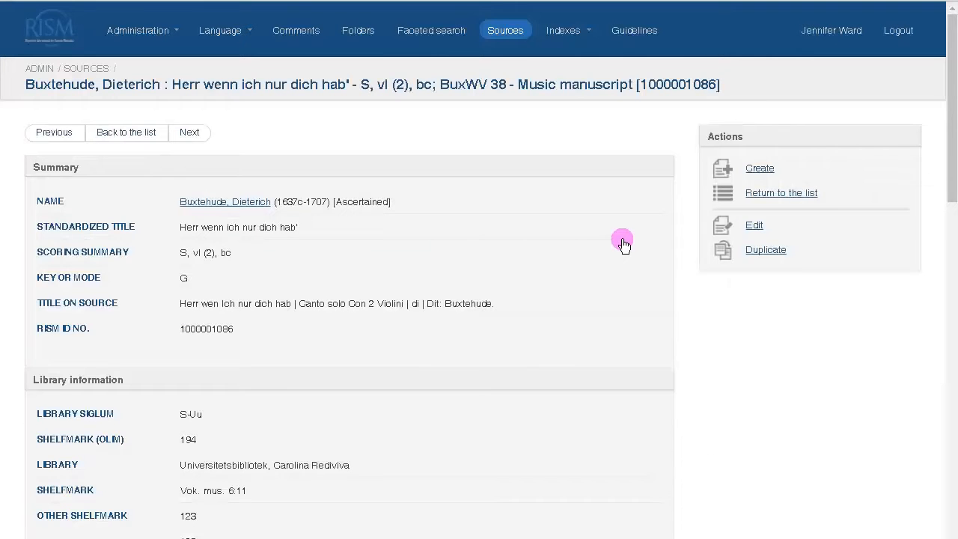
{"action": "mouse_move", "coordinate": [254, 183]}
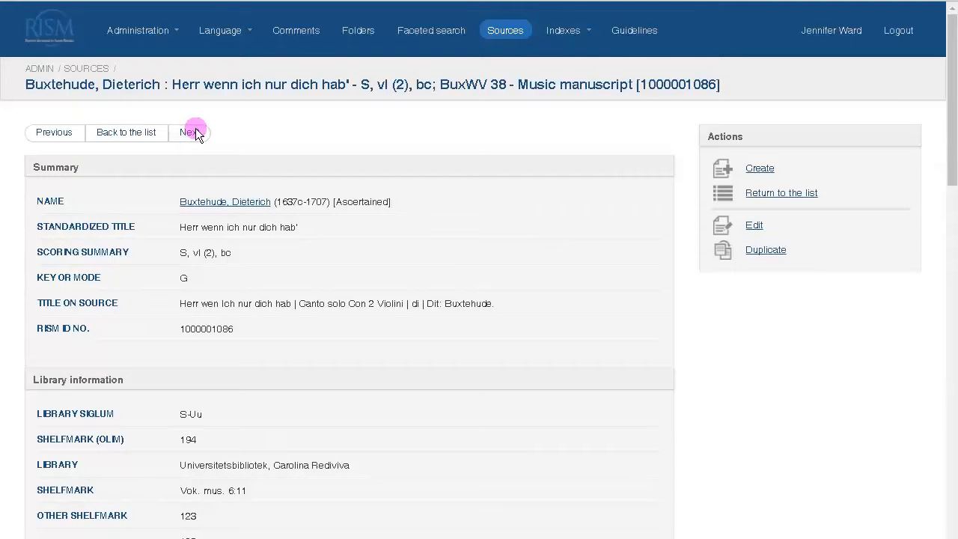
{"action": "left_click", "coordinate": [195, 133]}
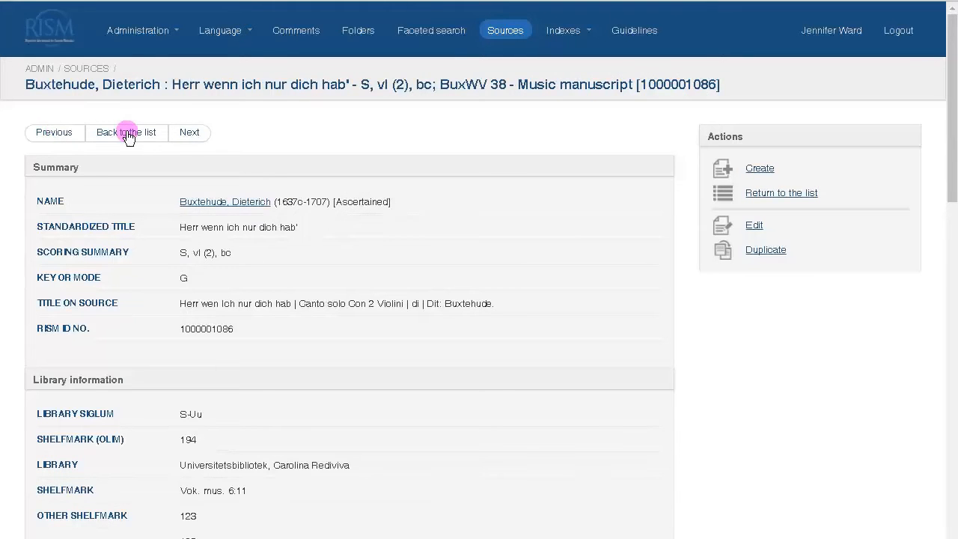
{"action": "mouse_move", "coordinate": [794, 198]}
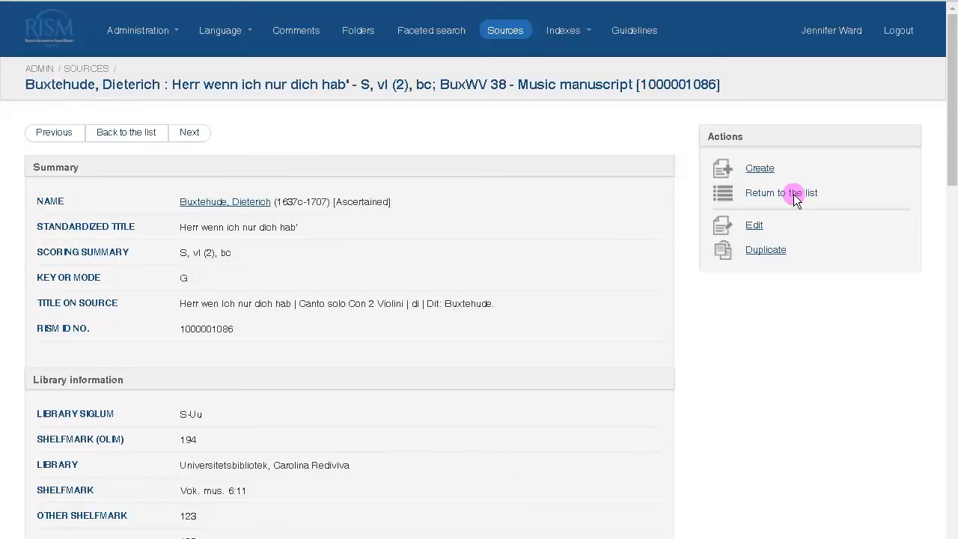
{"action": "left_click", "coordinate": [781, 192]}
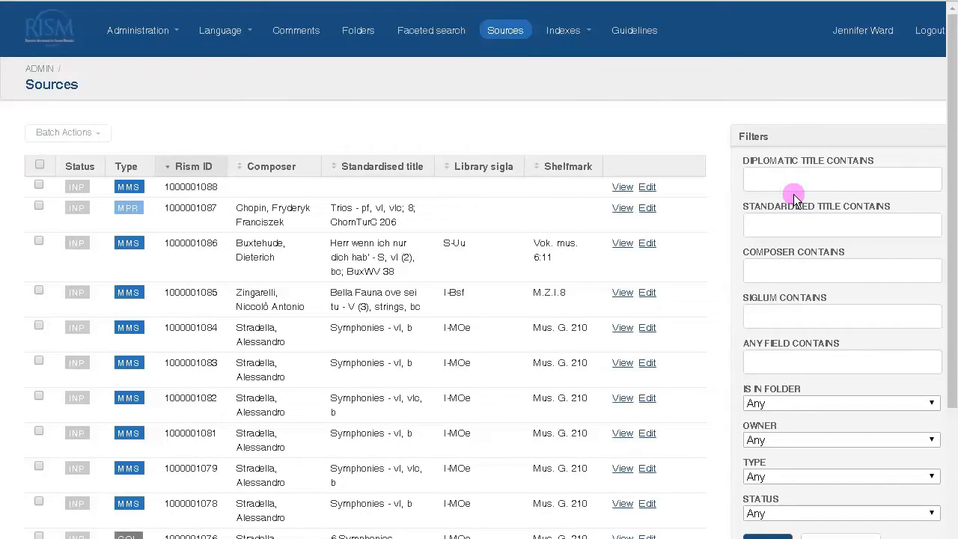
{"action": "scroll", "scroll_direction": "down", "scroll_amount": 3}
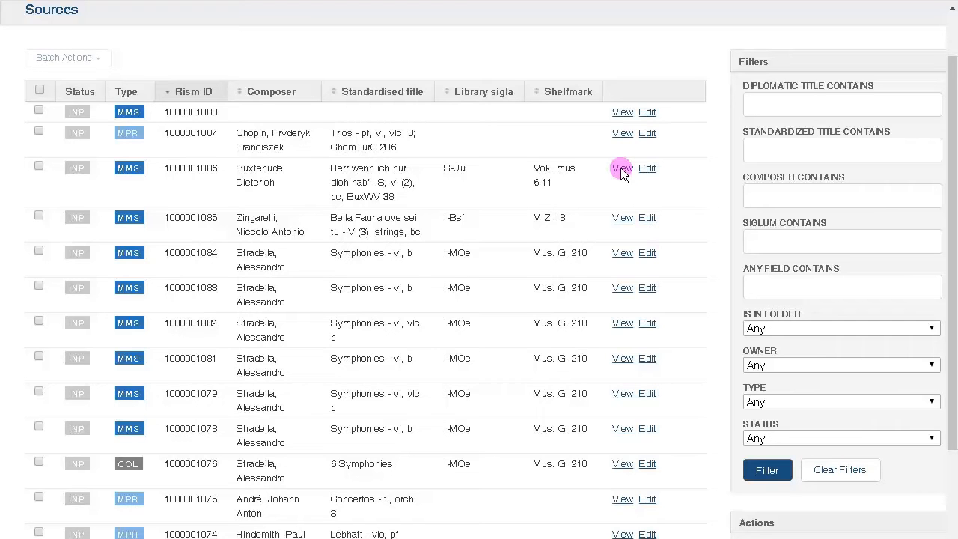
Open the Buxtehude 'Herr wenn ich nur dich hab'' manuscript record.
{"action": "left_click", "coordinate": [623, 168]}
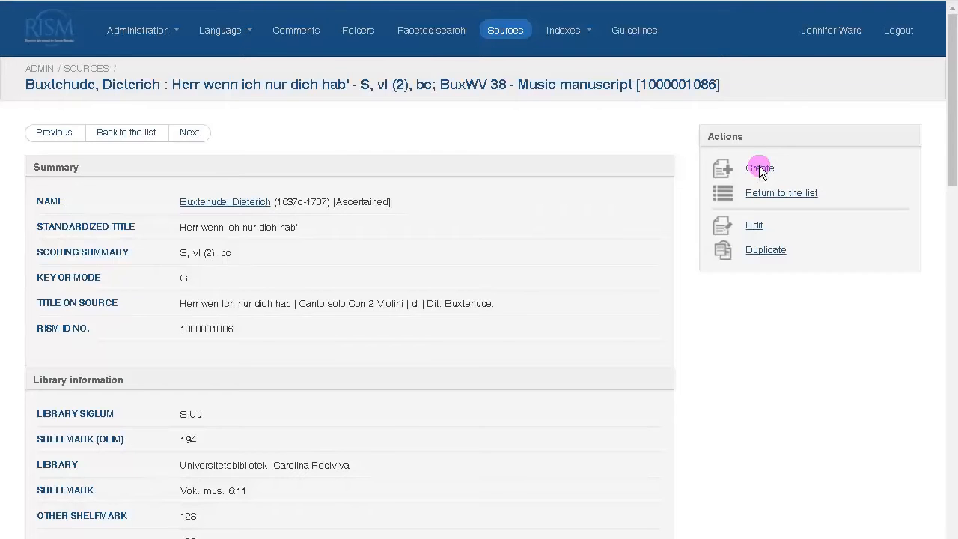
{"action": "left_click", "coordinate": [760, 168]}
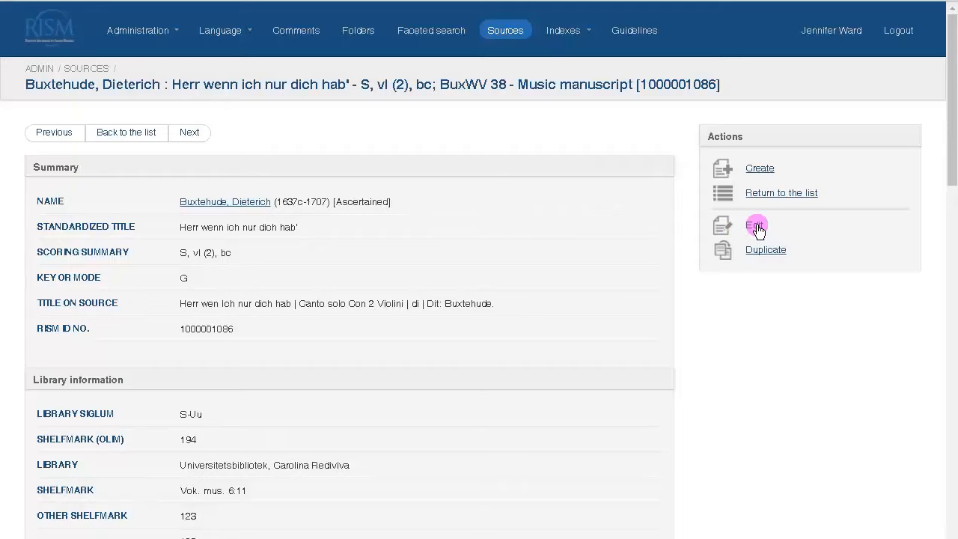
{"action": "mouse_move", "coordinate": [766, 250]}
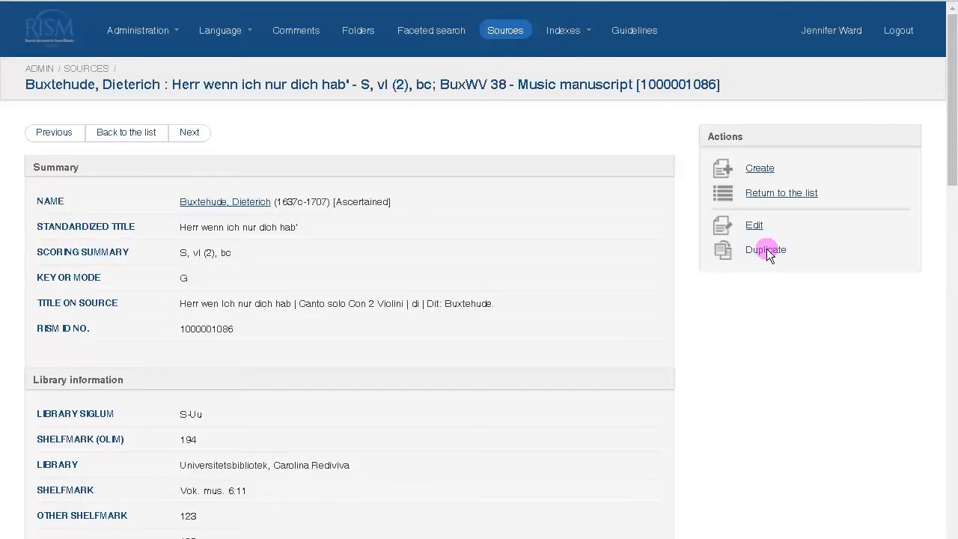
Duplicate the Buxtehude manuscript and browse its people, title and material description sections.
{"action": "left_click", "coordinate": [765, 249]}
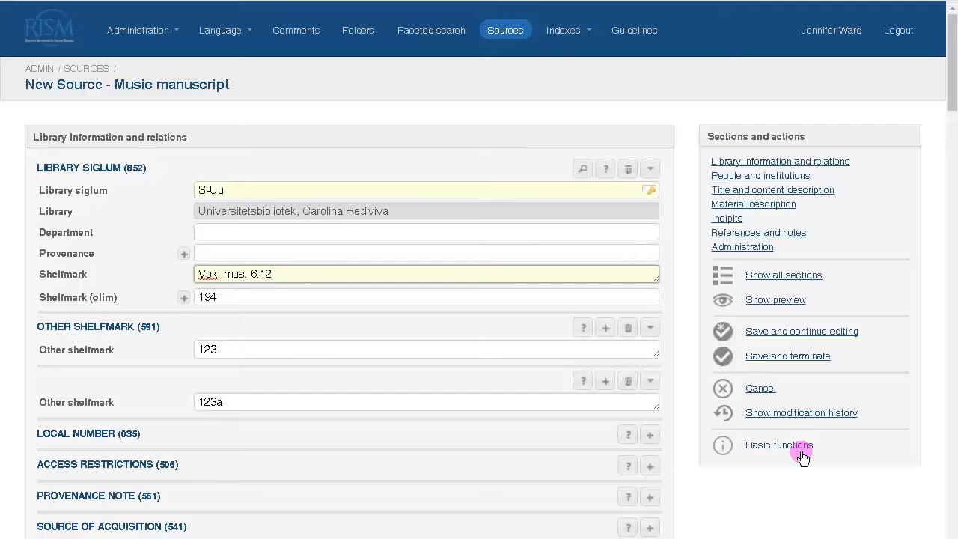
{"action": "mouse_move", "coordinate": [811, 157]}
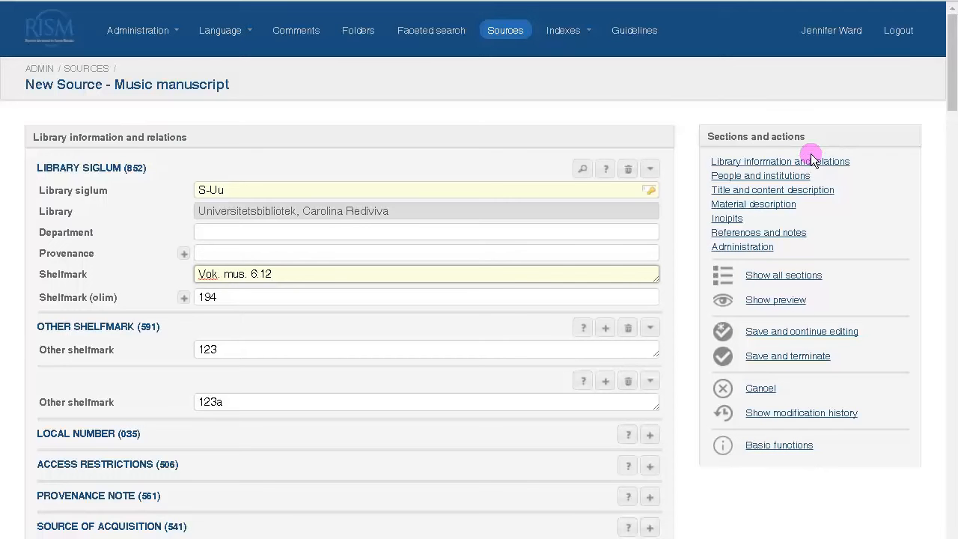
{"action": "mouse_move", "coordinate": [801, 180]}
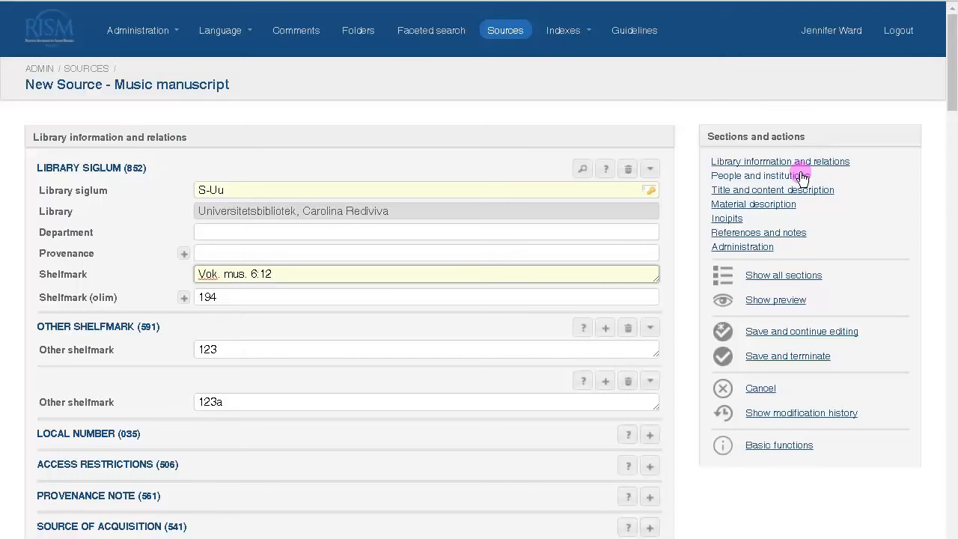
{"action": "left_click", "coordinate": [760, 176]}
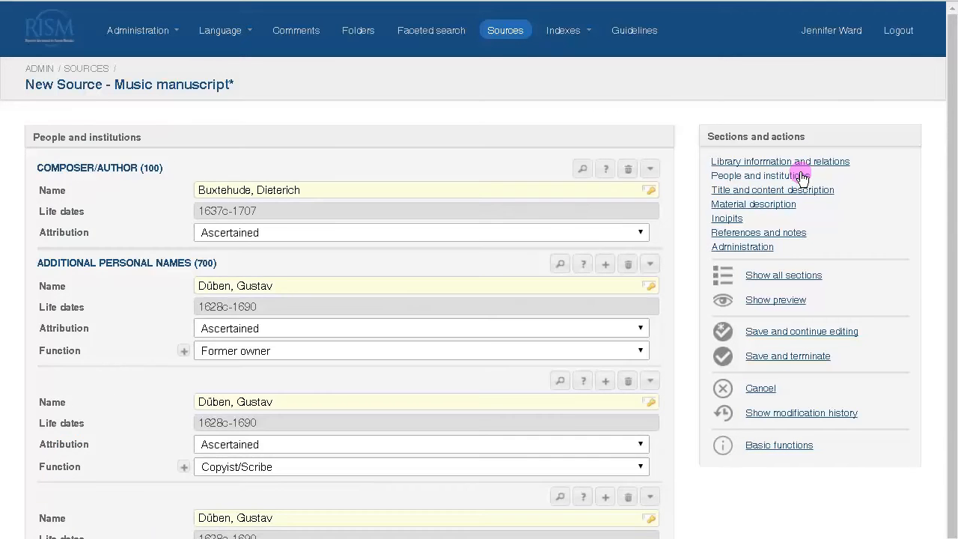
{"action": "mouse_move", "coordinate": [805, 196]}
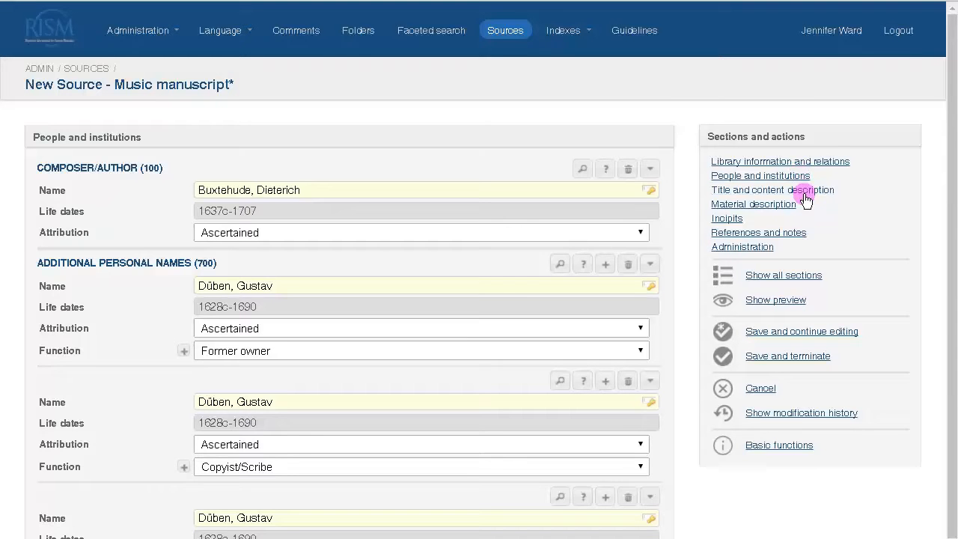
{"action": "left_click", "coordinate": [772, 189]}
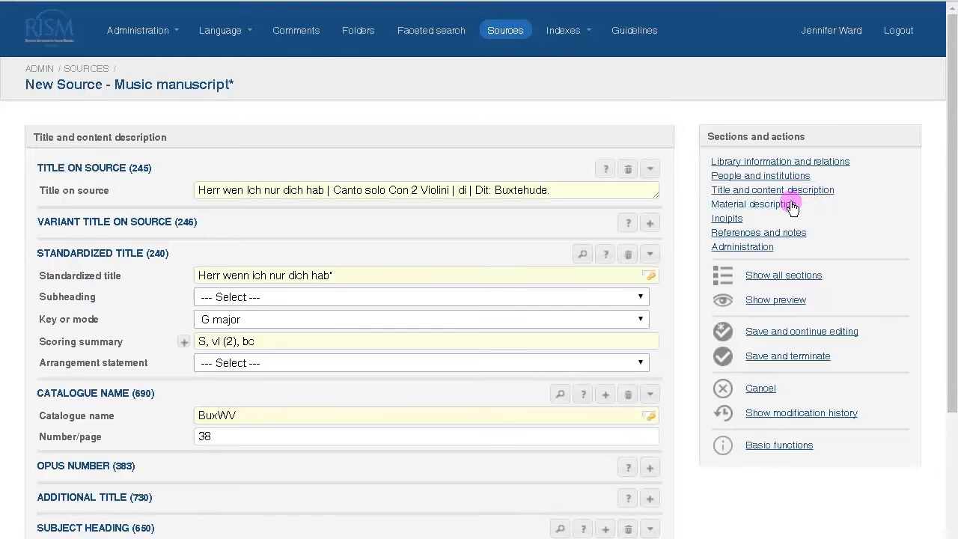
{"action": "left_click", "coordinate": [752, 203]}
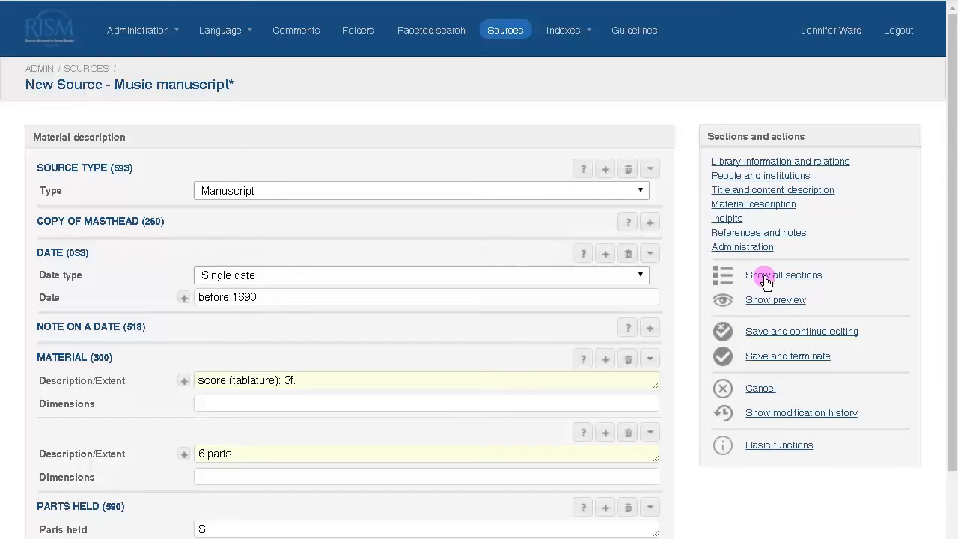
Show all form sections and toggle the record summary preview on and off.
{"action": "left_click", "coordinate": [760, 176]}
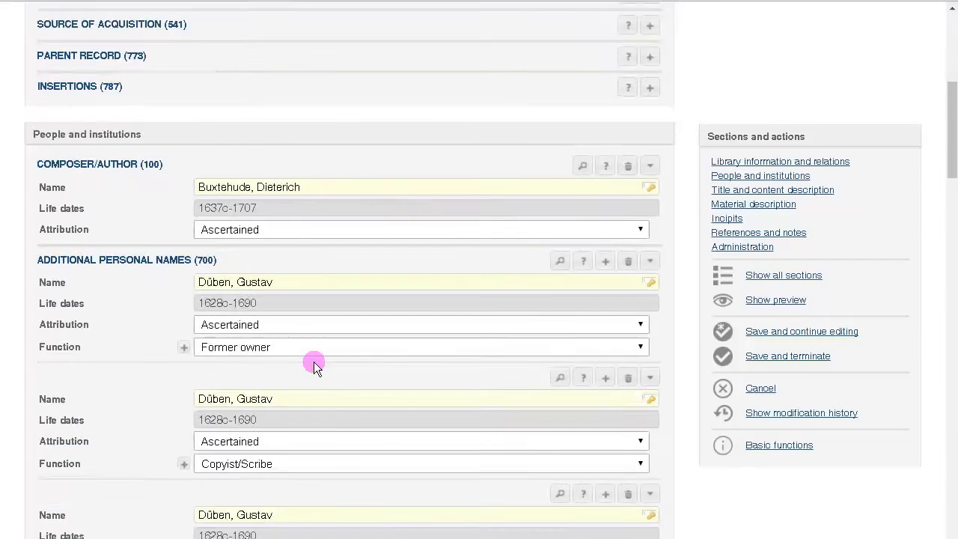
{"action": "scroll", "scroll_direction": "down", "scroll_amount": 3}
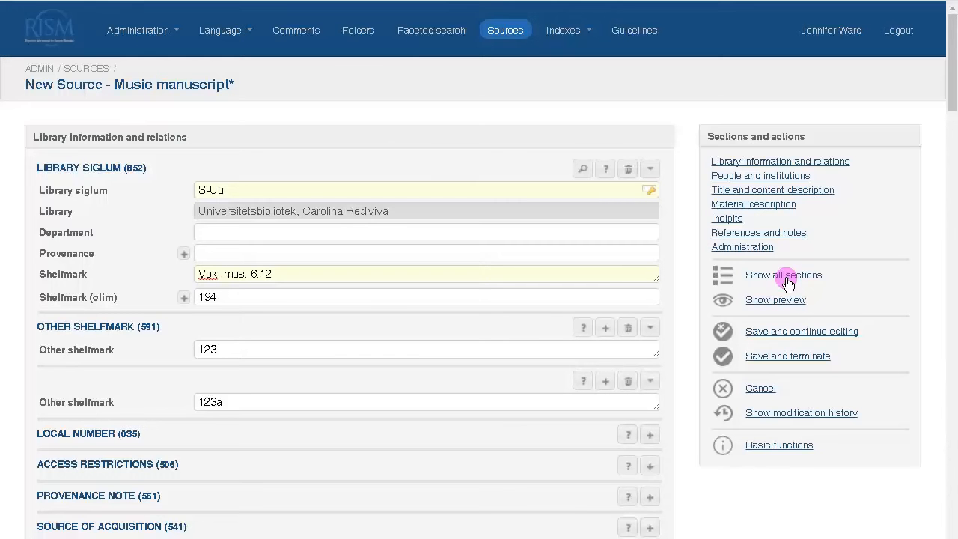
{"action": "left_click", "coordinate": [776, 299]}
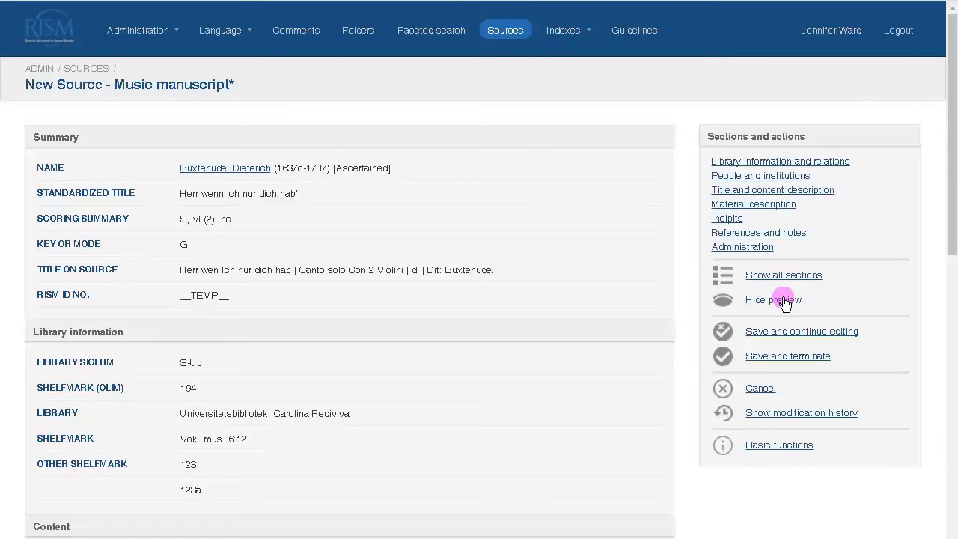
{"action": "left_click", "coordinate": [773, 300]}
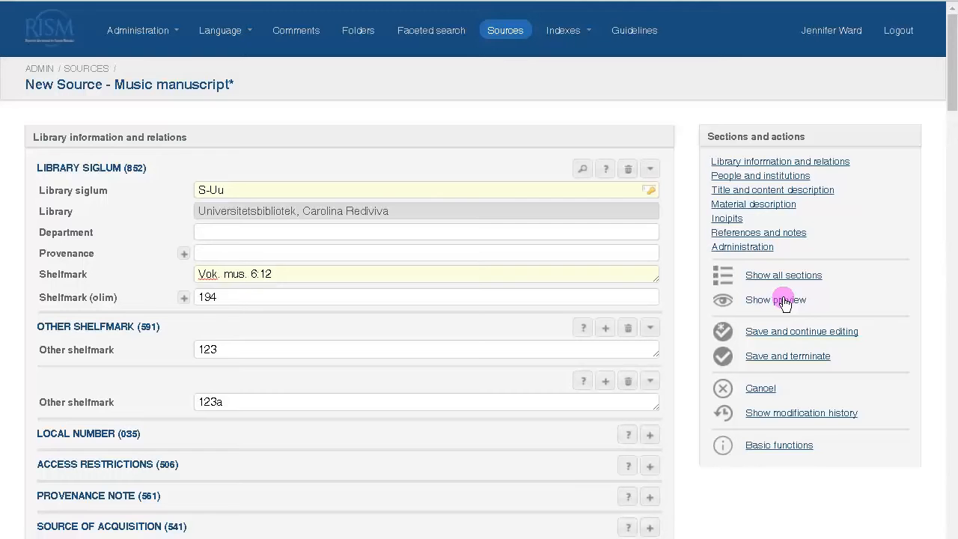
{"action": "left_click", "coordinate": [775, 300]}
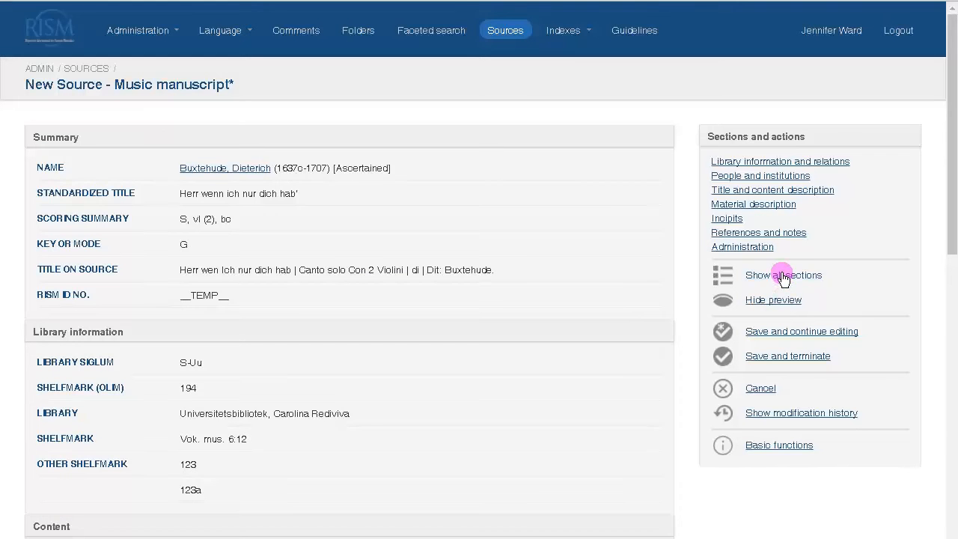
{"action": "left_click", "coordinate": [779, 161]}
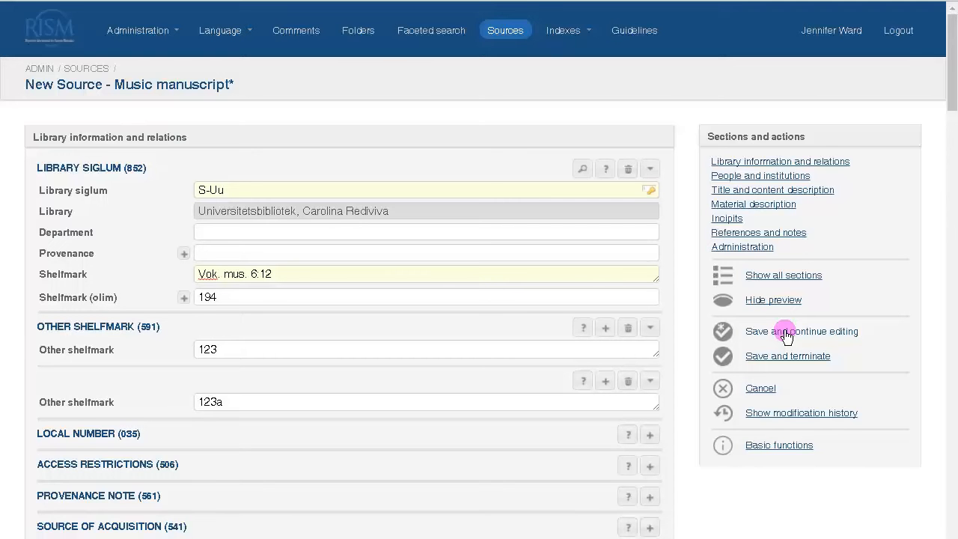
{"action": "left_click", "coordinate": [801, 331]}
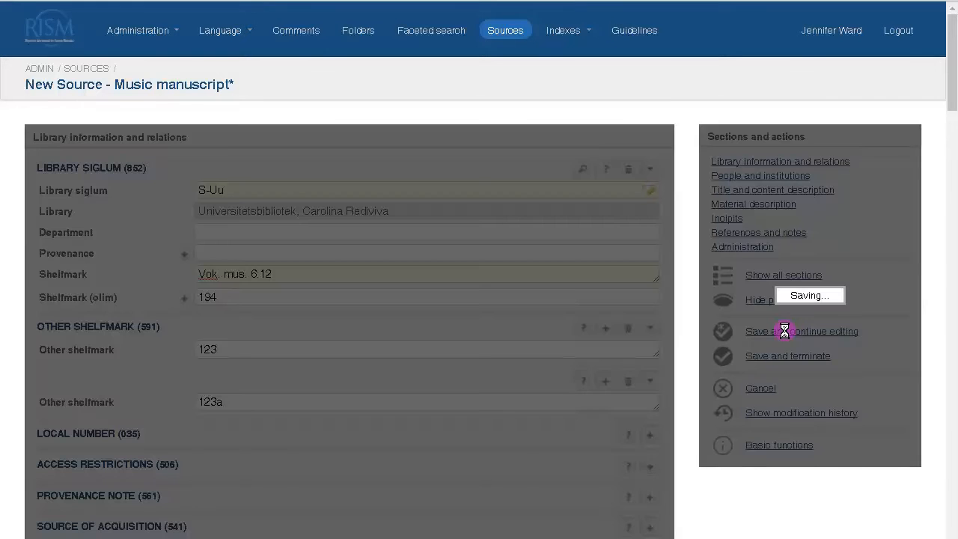
{"action": "left_click", "coordinate": [801, 331]}
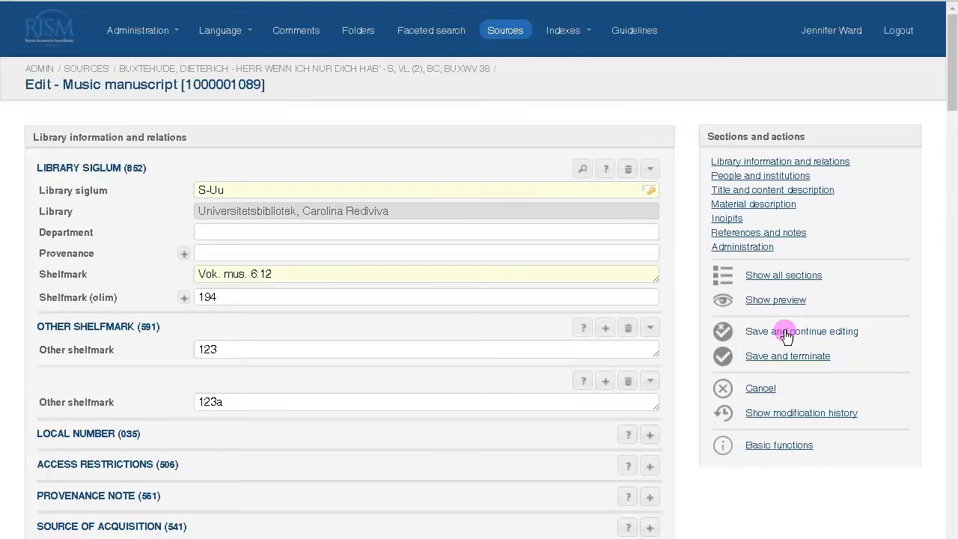
{"action": "mouse_move", "coordinate": [782, 358]}
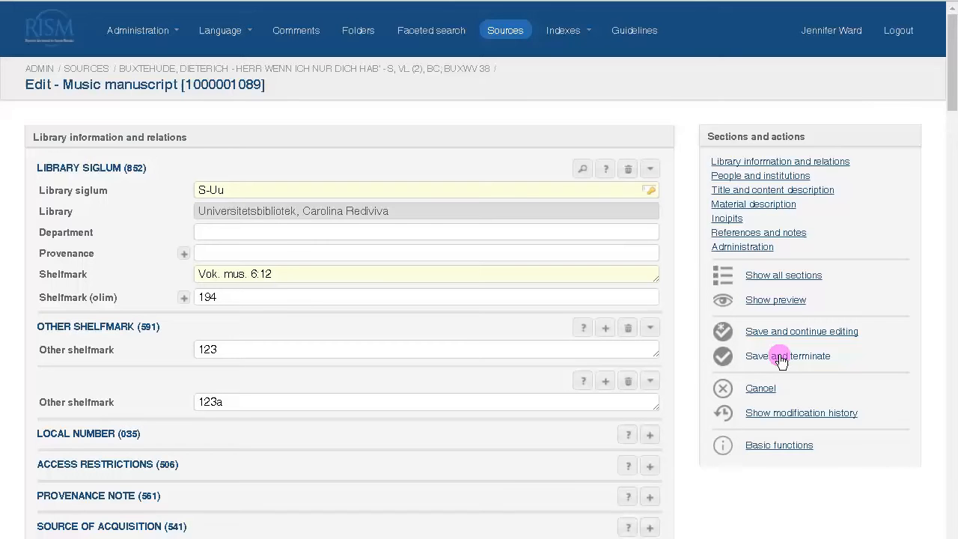
{"action": "mouse_move", "coordinate": [770, 395]}
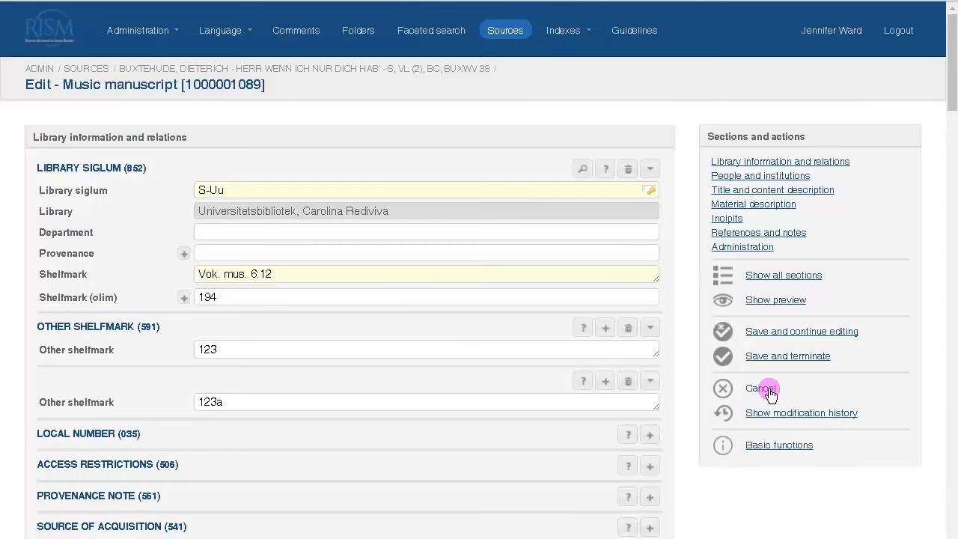
{"action": "mouse_move", "coordinate": [762, 393]}
{"action": "type", "text": "88"}
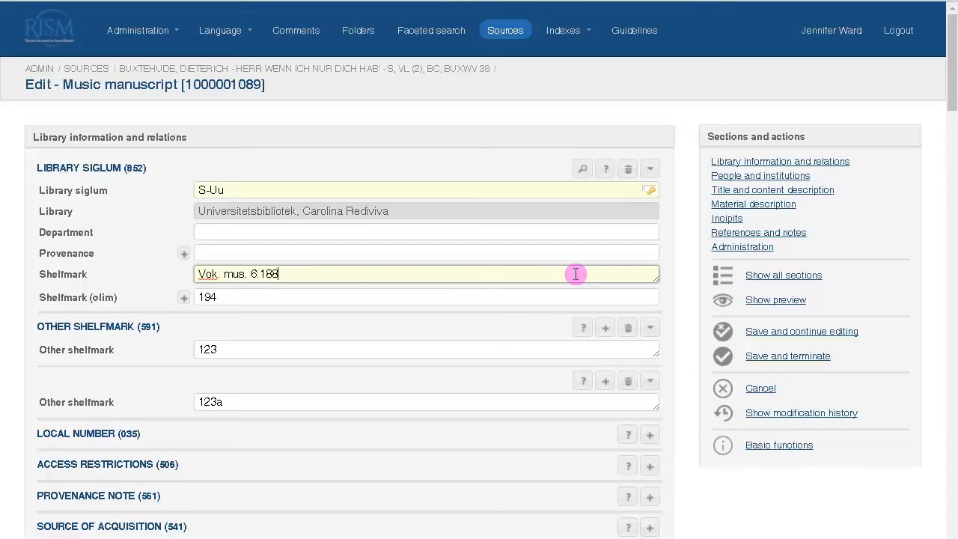
Cancel but stay on the page, keeping shelfmark Vok. mus. 6:188 unsaved, and view modification history.
{"action": "left_click", "coordinate": [761, 388]}
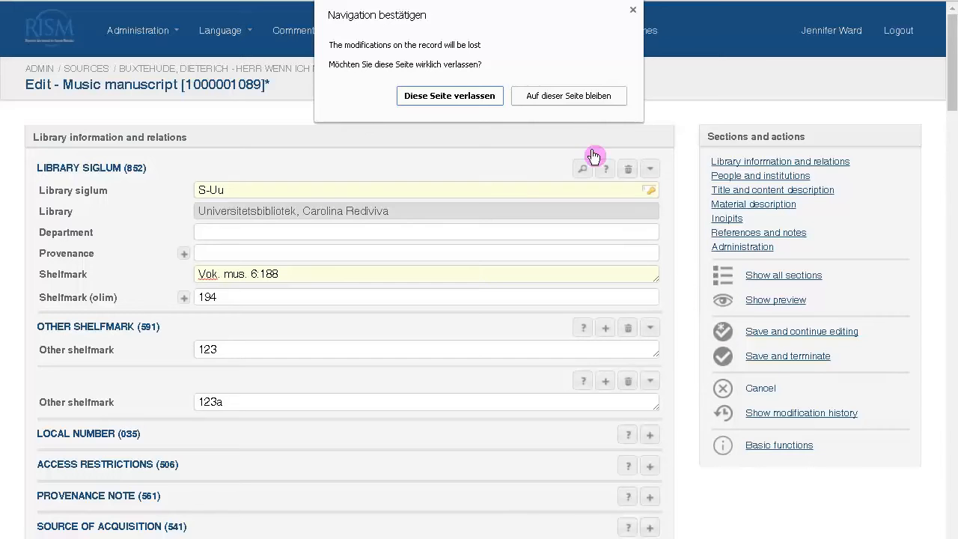
{"action": "left_click", "coordinate": [568, 96]}
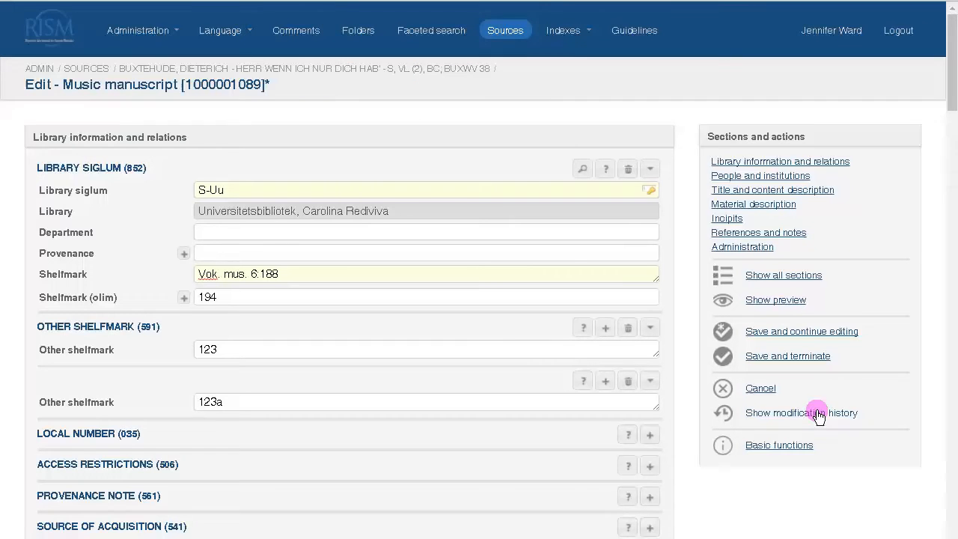
{"action": "left_click", "coordinate": [801, 413]}
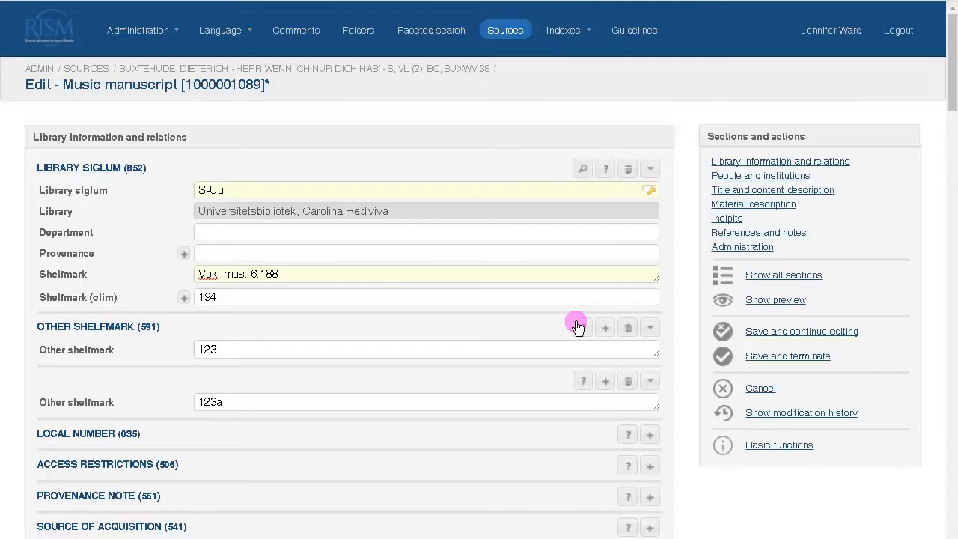
{"action": "mouse_move", "coordinate": [668, 434]}
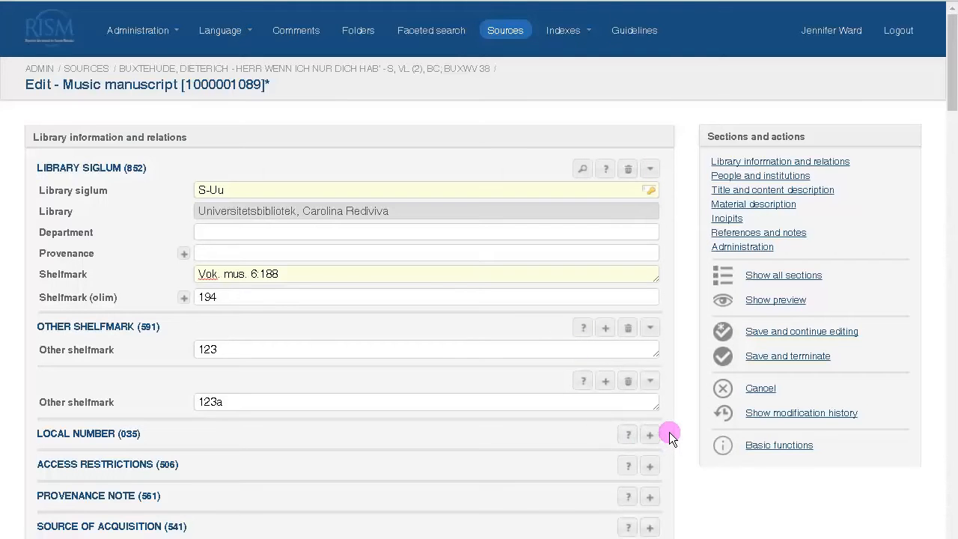
{"action": "mouse_move", "coordinate": [582, 167]}
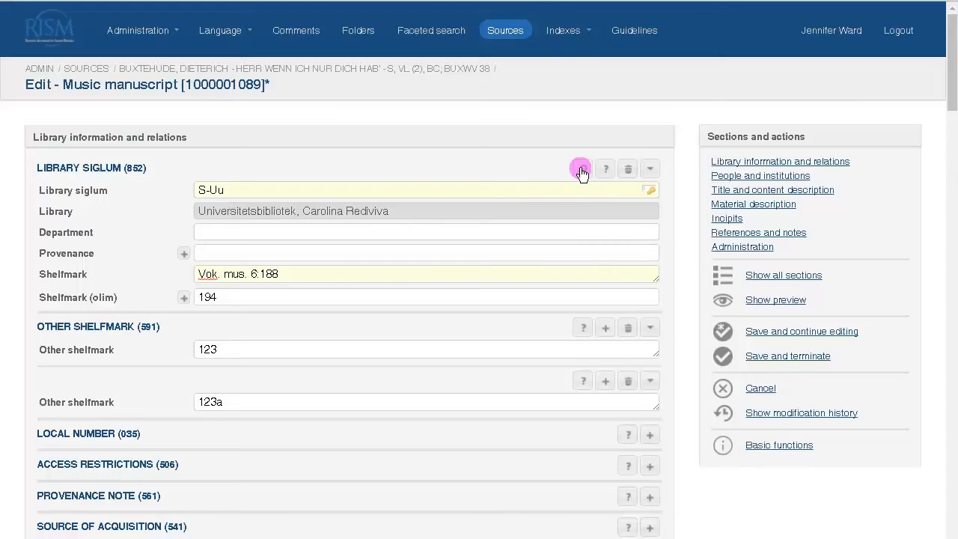
{"action": "mouse_move", "coordinate": [581, 167]}
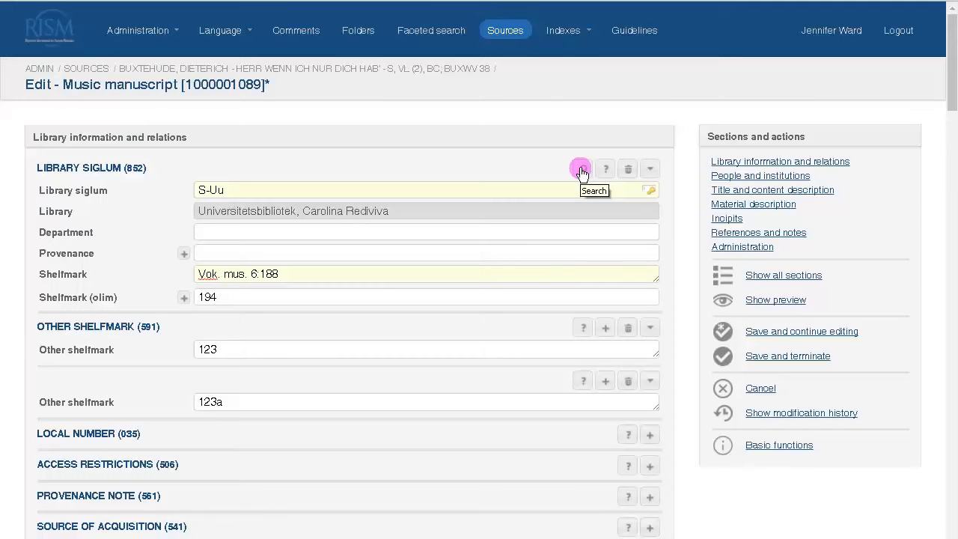
Filter institutions by siglum 's' and select Kommunala musikskolan as the library siglum.
{"action": "left_click", "coordinate": [580, 167]}
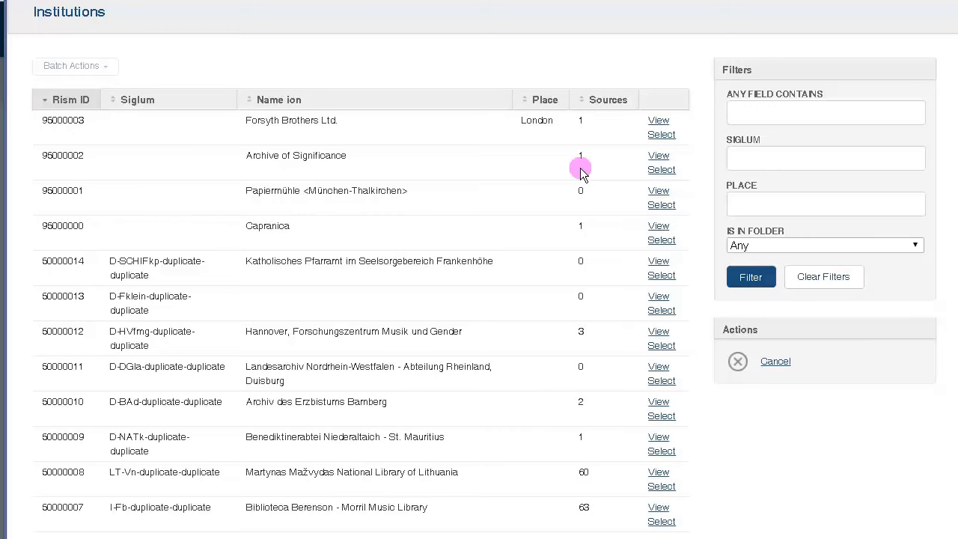
{"action": "left_click", "coordinate": [826, 158]}
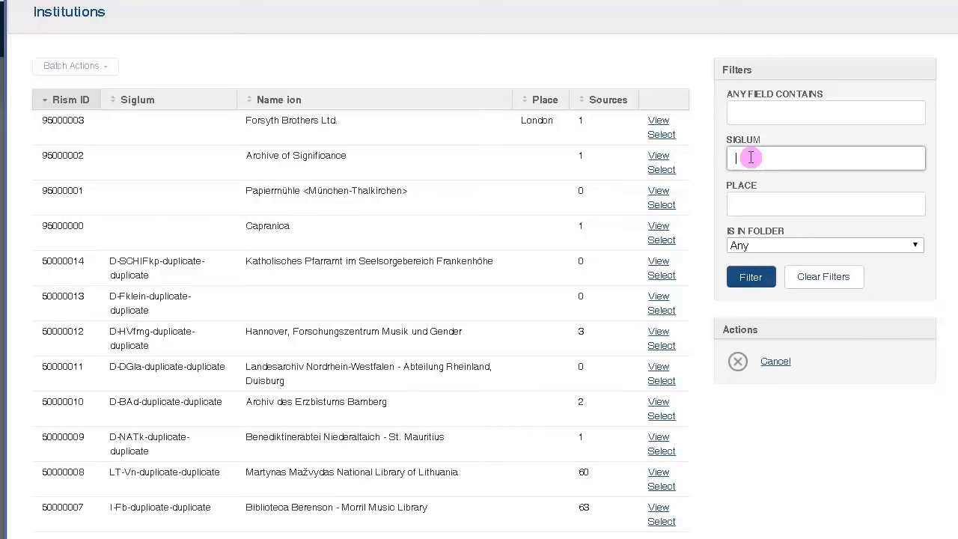
{"action": "type", "text": "s-"}
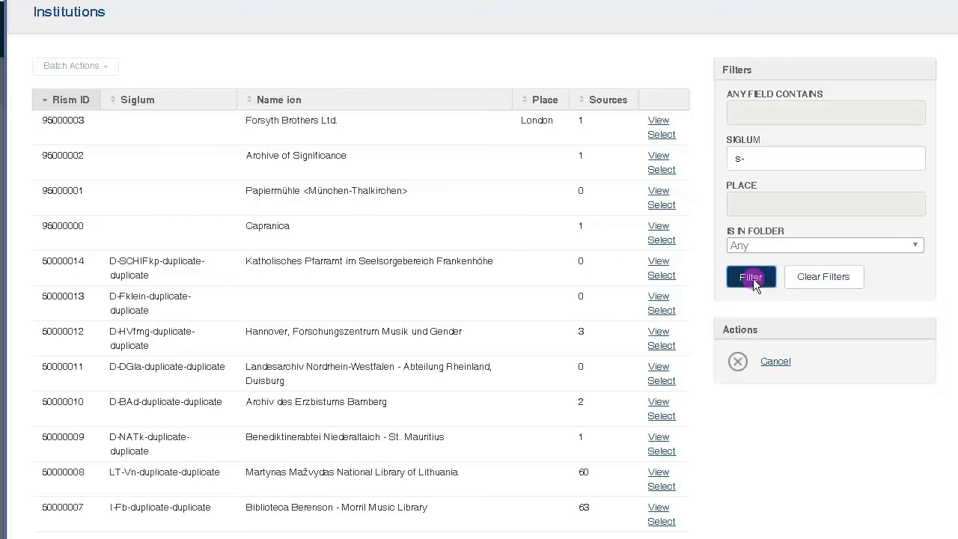
{"action": "left_click", "coordinate": [751, 276]}
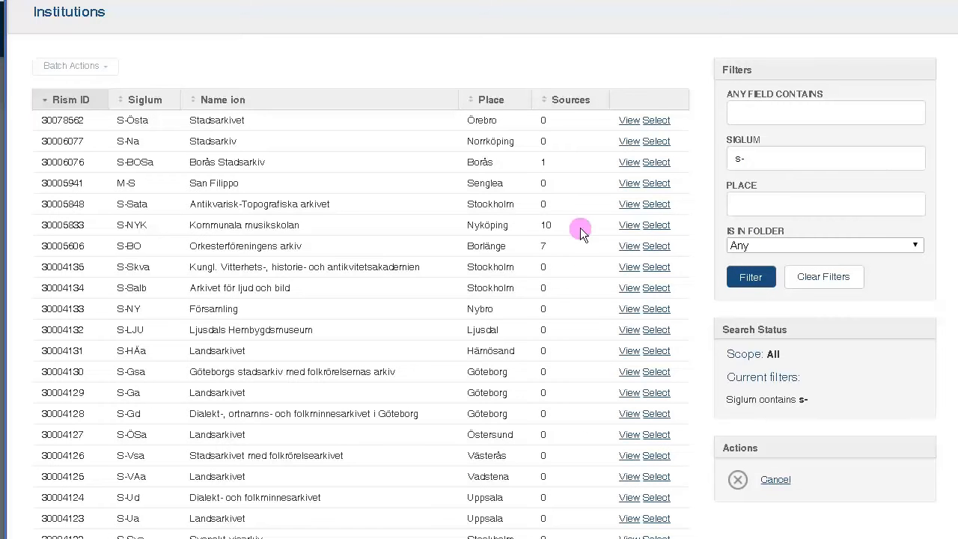
{"action": "left_click", "coordinate": [629, 204]}
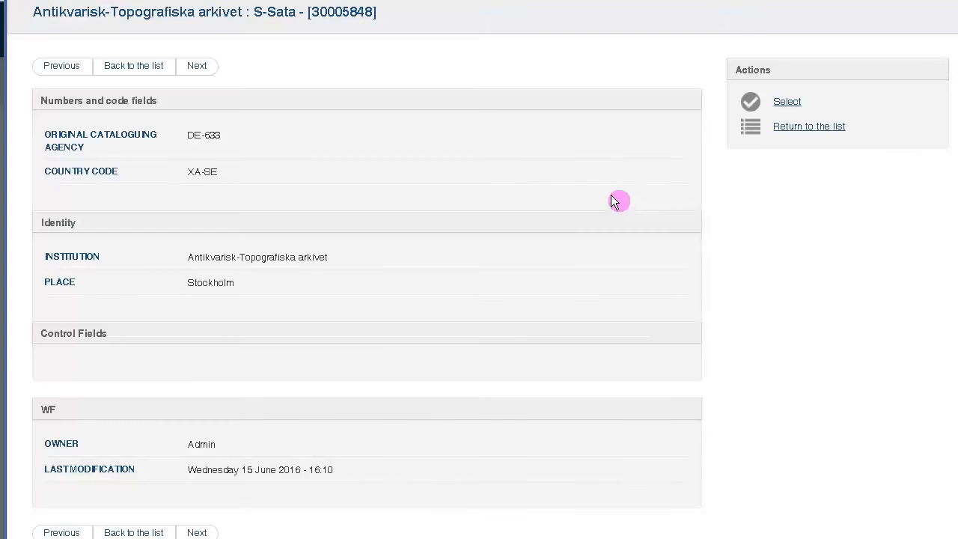
{"action": "left_click", "coordinate": [197, 66]}
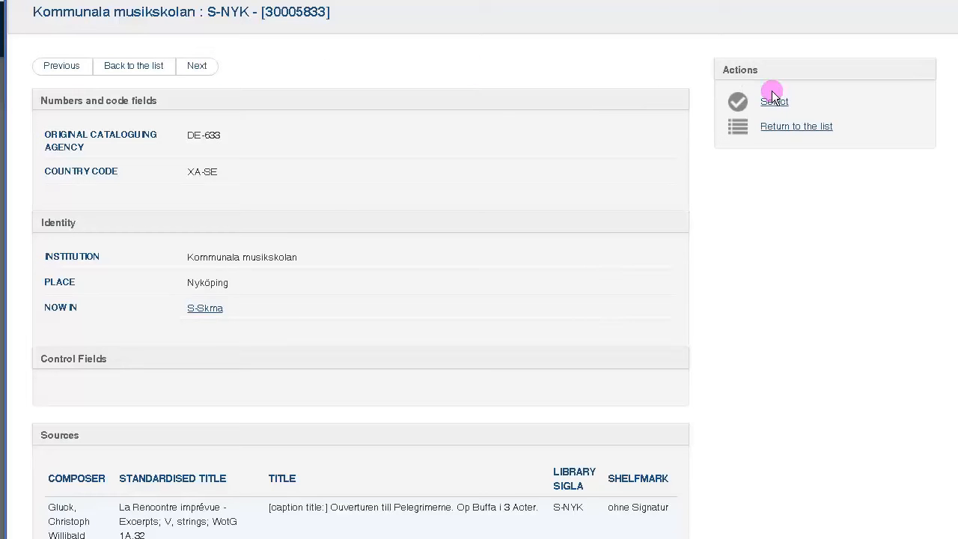
{"action": "left_click", "coordinate": [774, 101]}
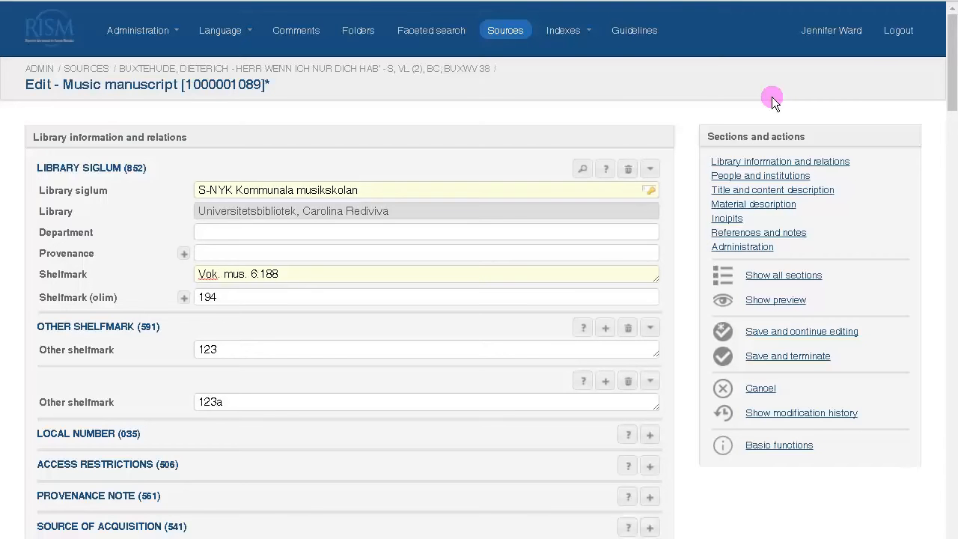
{"action": "mouse_move", "coordinate": [605, 171]}
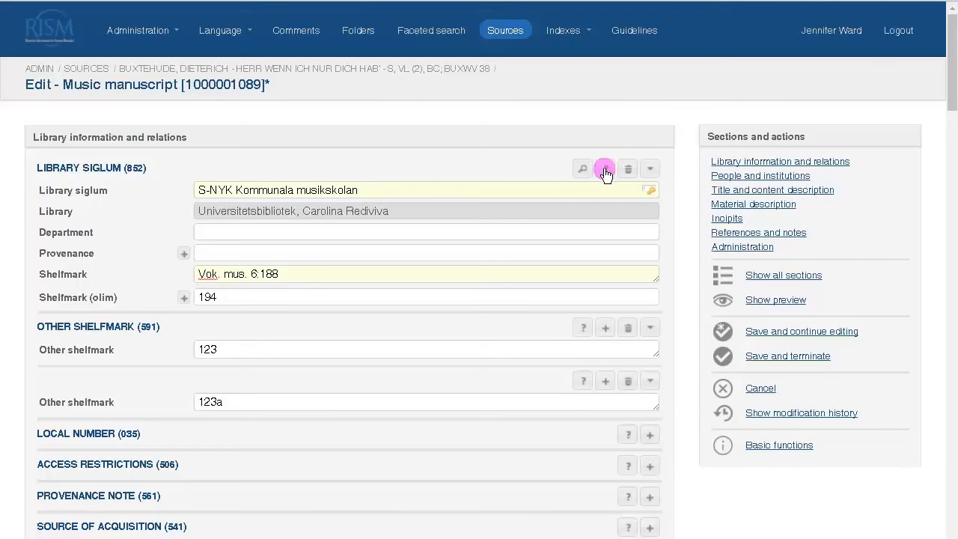
{"action": "left_click", "coordinate": [582, 168]}
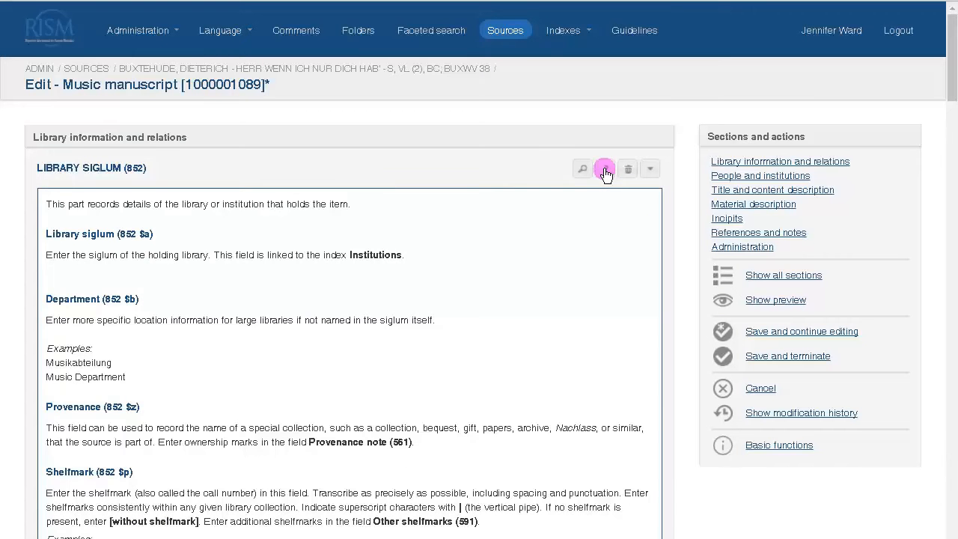
{"action": "left_click", "coordinate": [582, 169]}
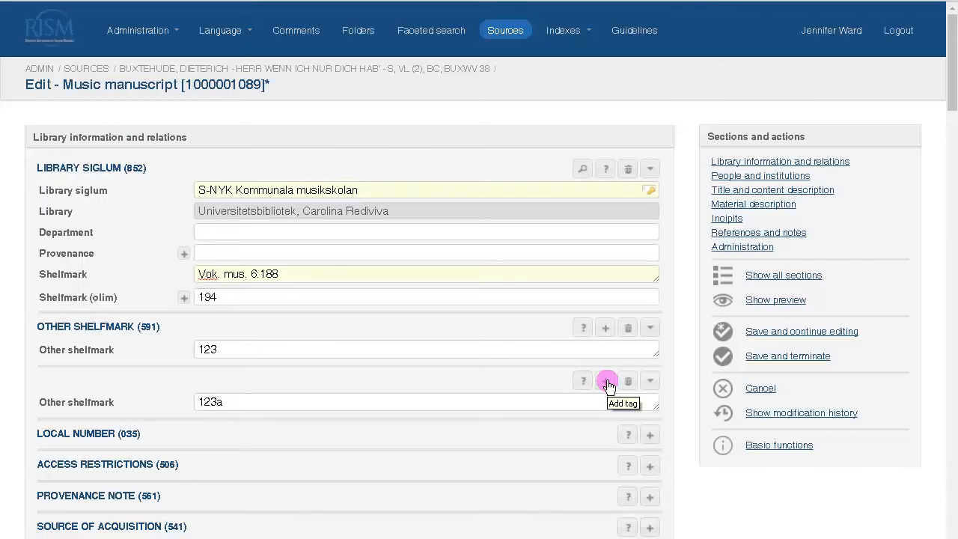
Add other shelfmark '123' and a general note 'ob 2 missing'.
{"action": "left_click", "coordinate": [605, 380]}
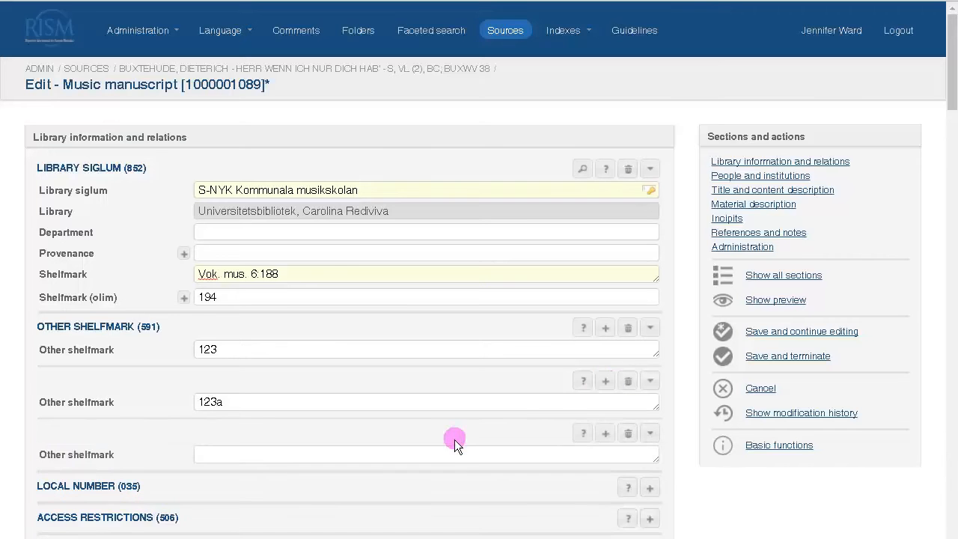
{"action": "type", "text": "123"}
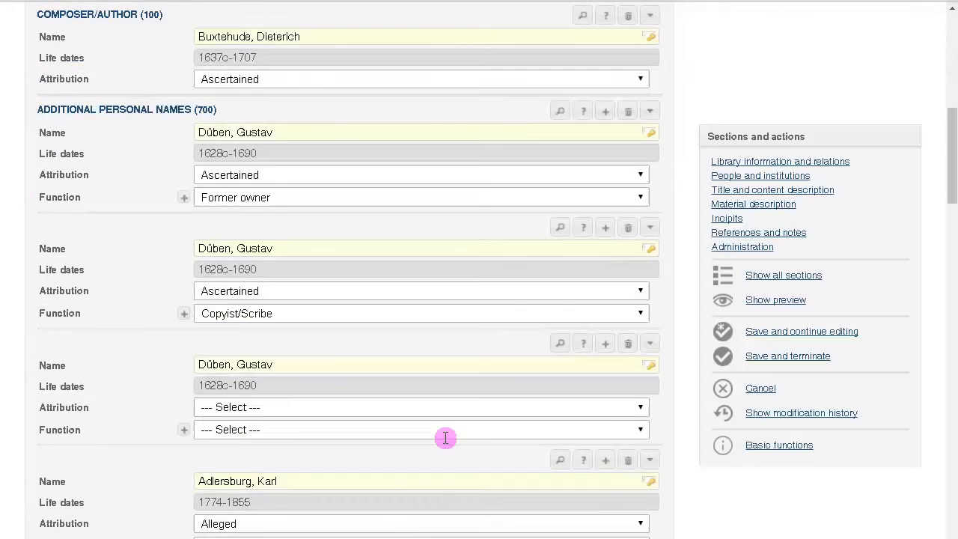
{"action": "scroll", "scroll_direction": "down", "scroll_amount": 3}
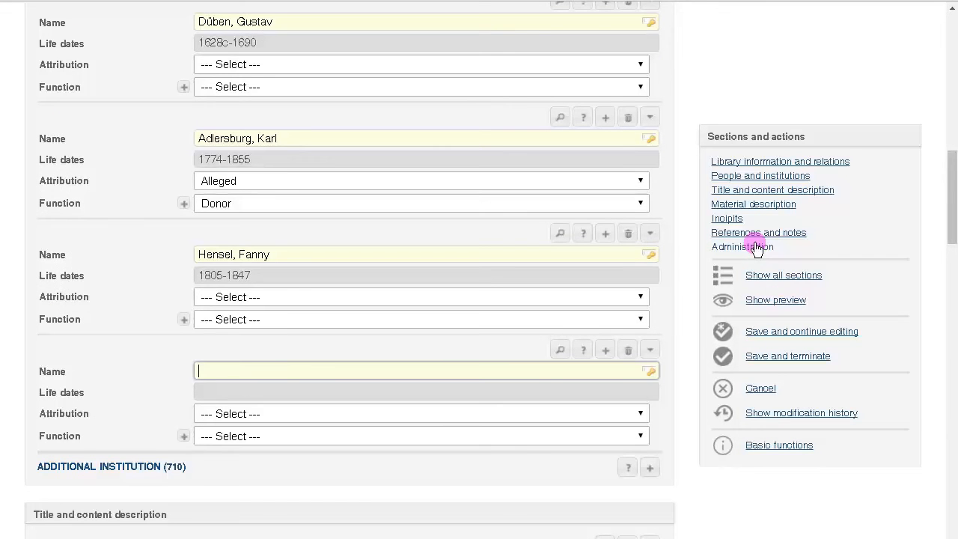
{"action": "left_click", "coordinate": [758, 232]}
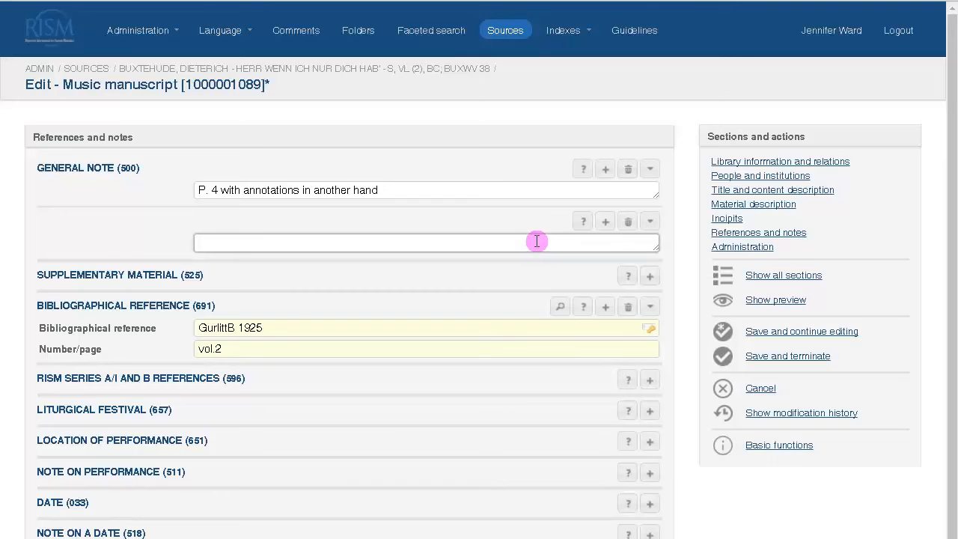
{"action": "type", "text": "ob 2 missin"}
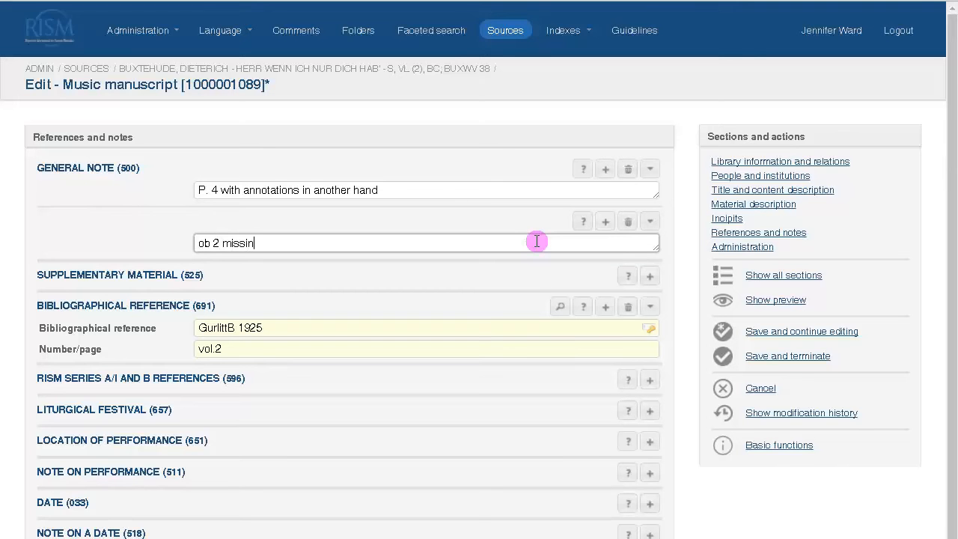
{"action": "type", "text": "g"}
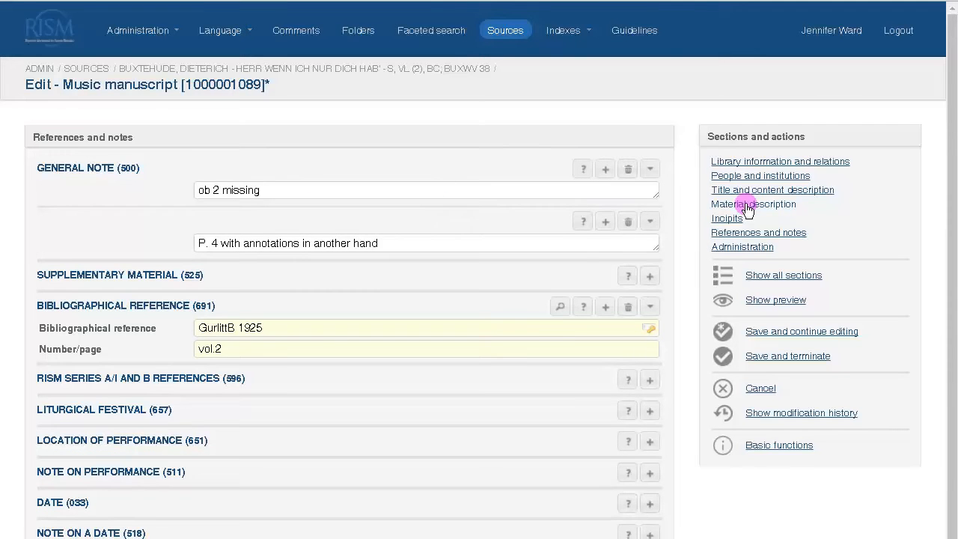
Add a new material description group containing a Source type entry.
{"action": "left_click", "coordinate": [753, 203]}
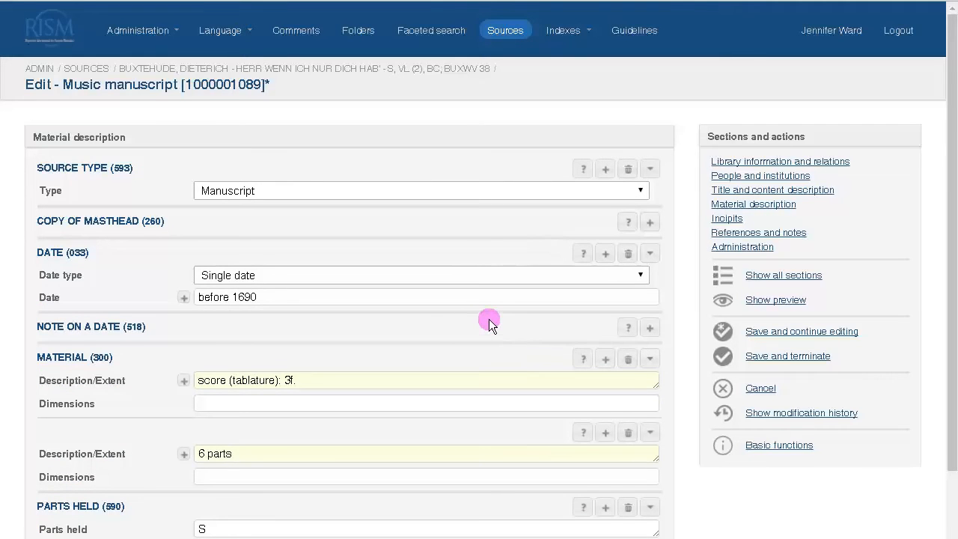
{"action": "scroll", "scroll_direction": "down", "scroll_amount": 3}
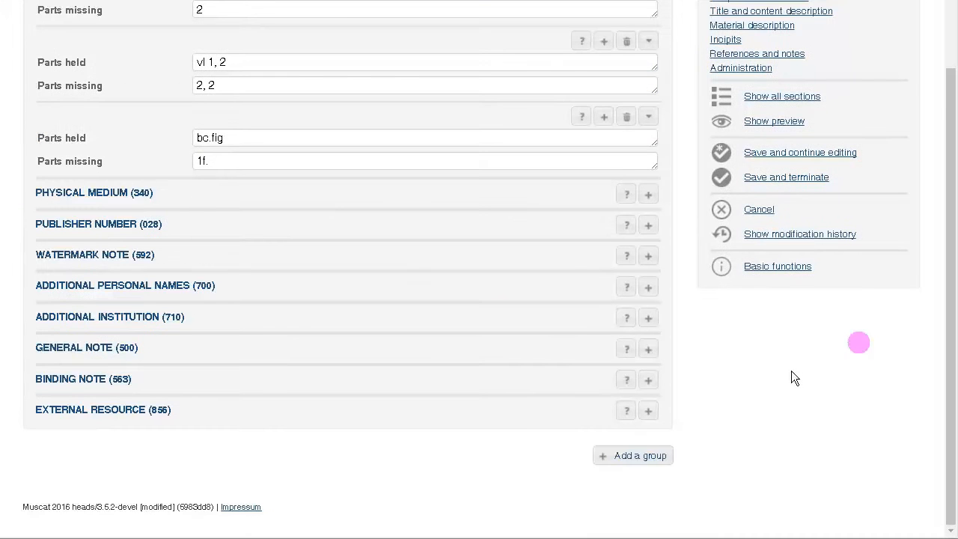
{"action": "left_click", "coordinate": [632, 455]}
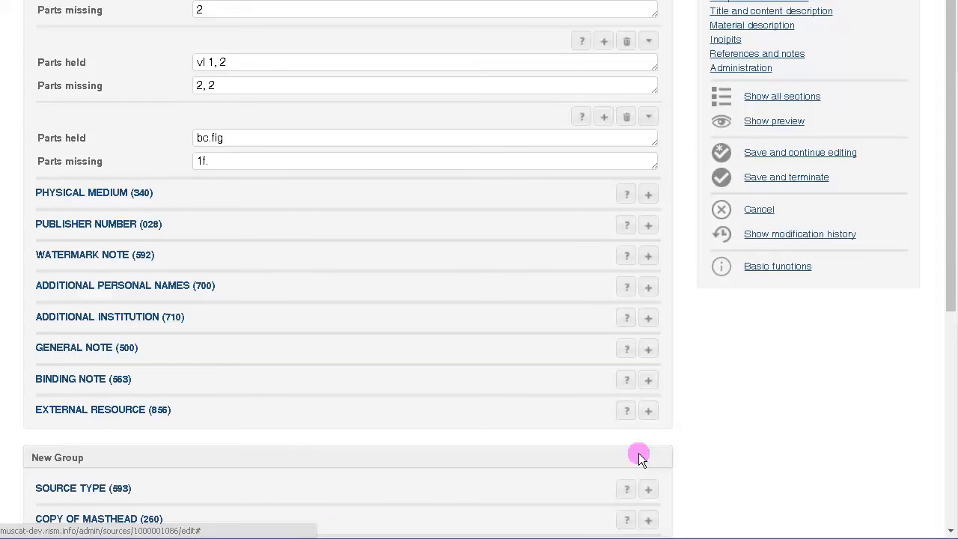
{"action": "scroll", "scroll_direction": "down", "scroll_amount": 3}
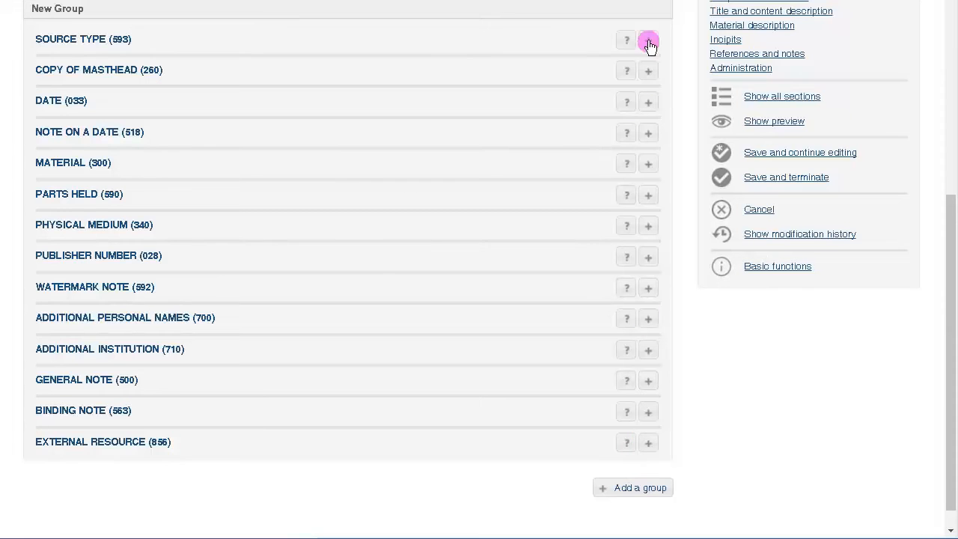
{"action": "left_click", "coordinate": [647, 40]}
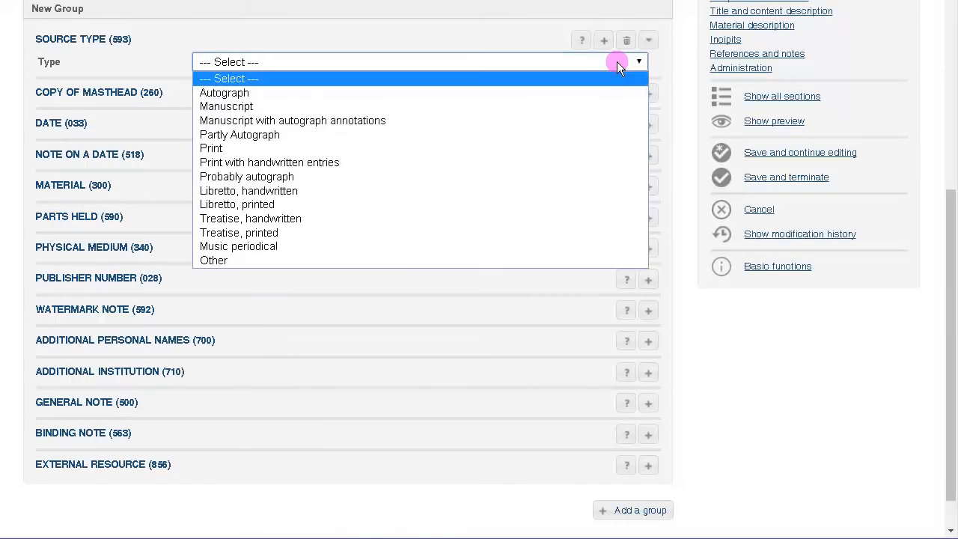
{"action": "left_click", "coordinate": [224, 93]}
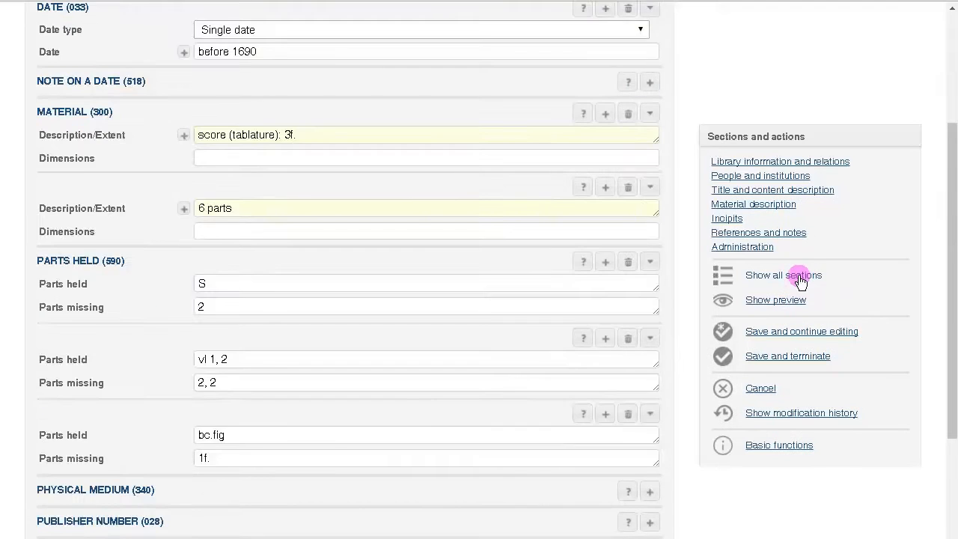
Show all sections and delete the 123a other shelfmark entry, confirming with OK.
{"action": "left_click", "coordinate": [783, 275]}
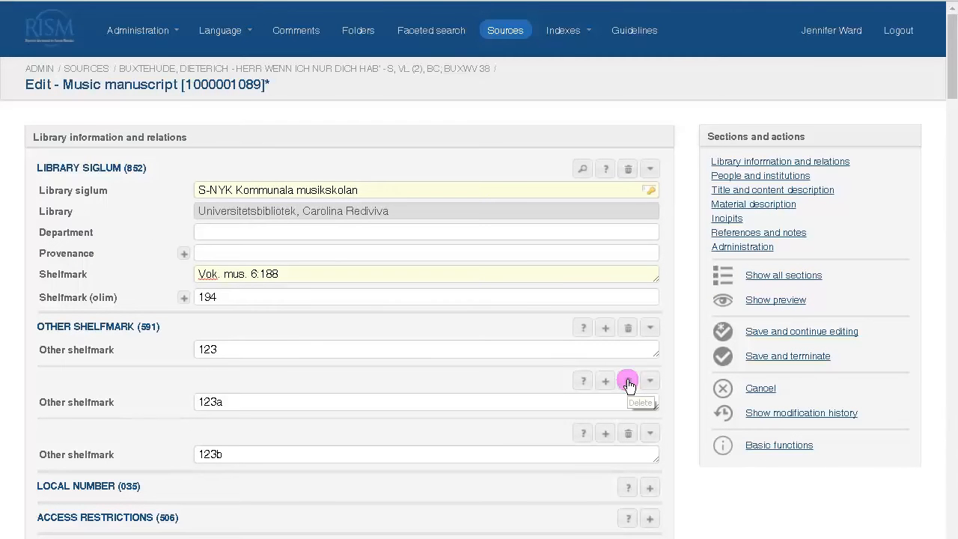
{"action": "left_click", "coordinate": [628, 380]}
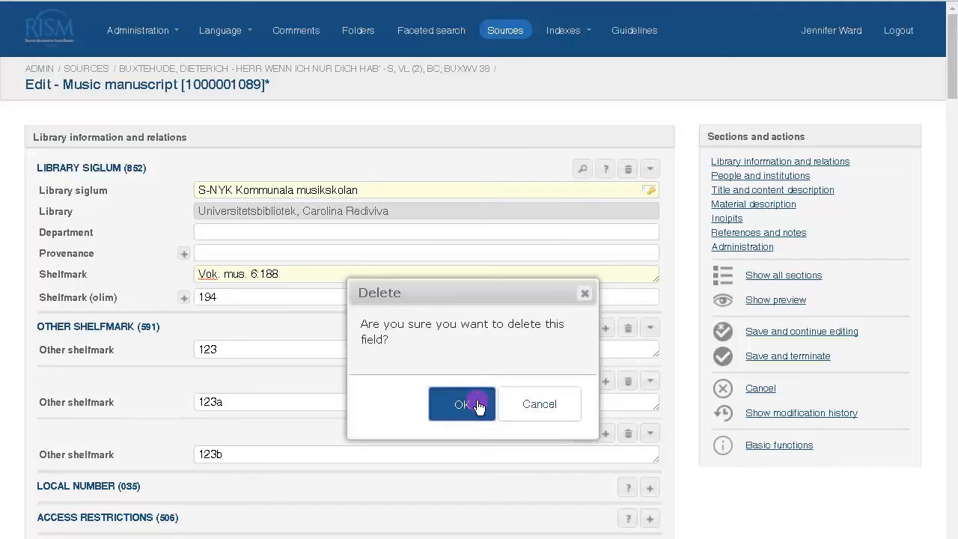
{"action": "left_click", "coordinate": [462, 404]}
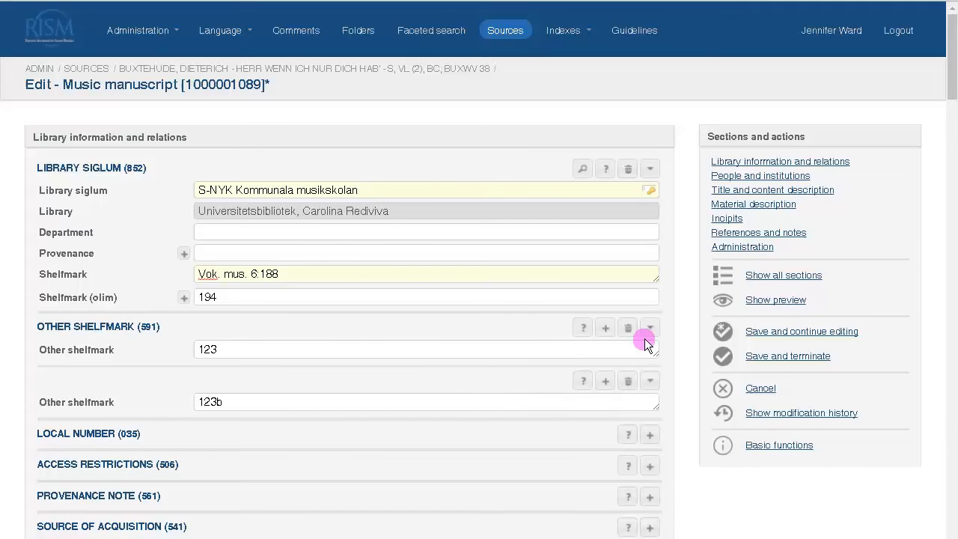
{"action": "left_click", "coordinate": [627, 327]}
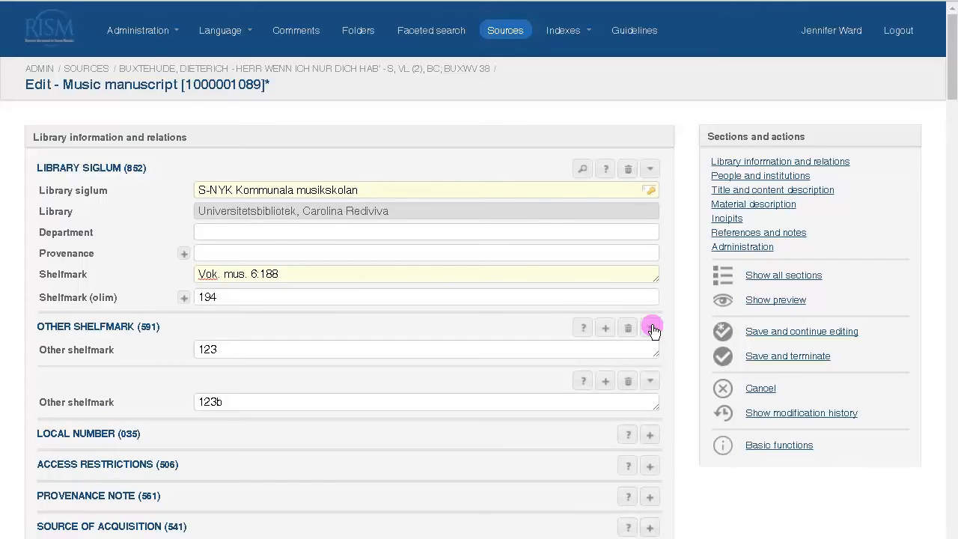
{"action": "mouse_move", "coordinate": [457, 330]}
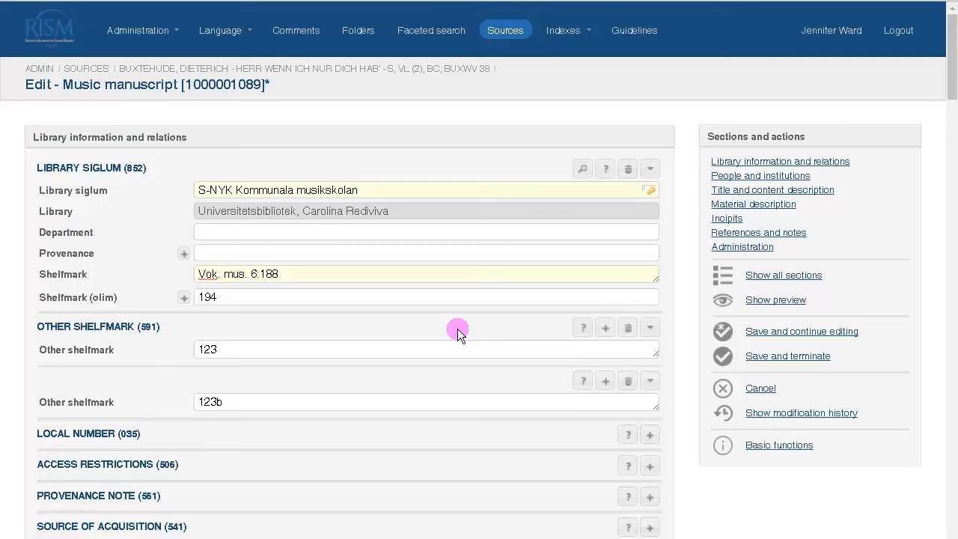
Add 'Sacred songs' as a second 650 subject heading, chosen from autocomplete suggestions.
{"action": "scroll", "scroll_direction": "down", "scroll_amount": 3}
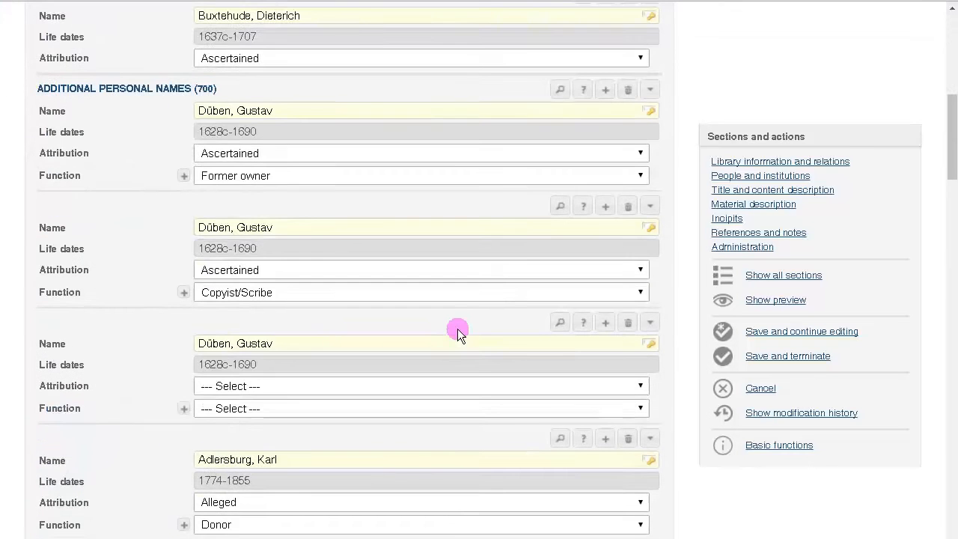
{"action": "scroll", "scroll_direction": "down", "scroll_amount": 3}
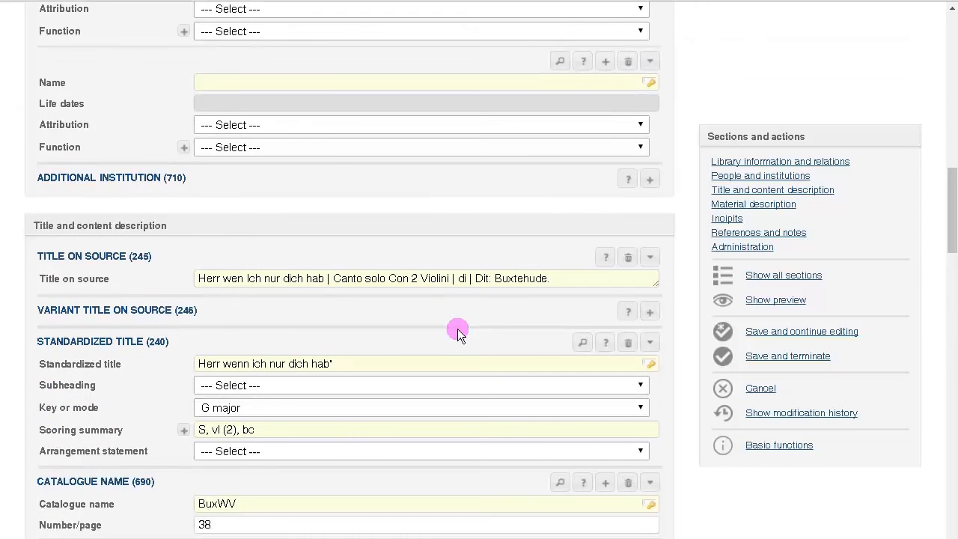
{"action": "scroll", "scroll_direction": "down", "scroll_amount": 3}
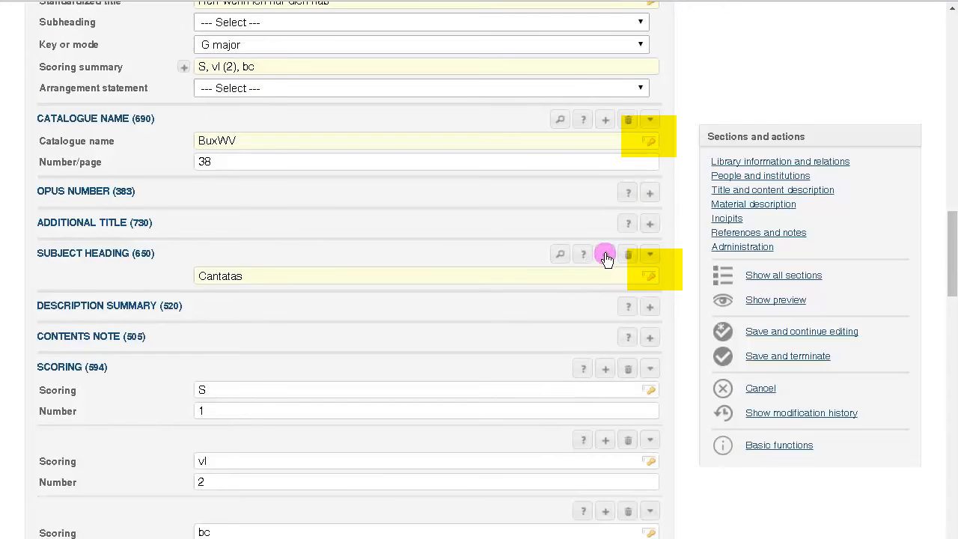
{"action": "left_click", "coordinate": [605, 255]}
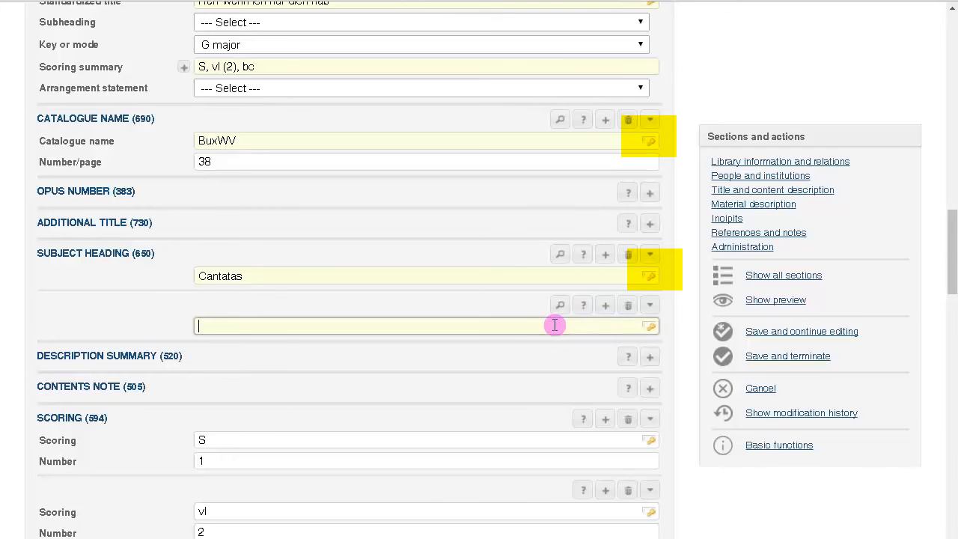
{"action": "type", "text": "Sacr"}
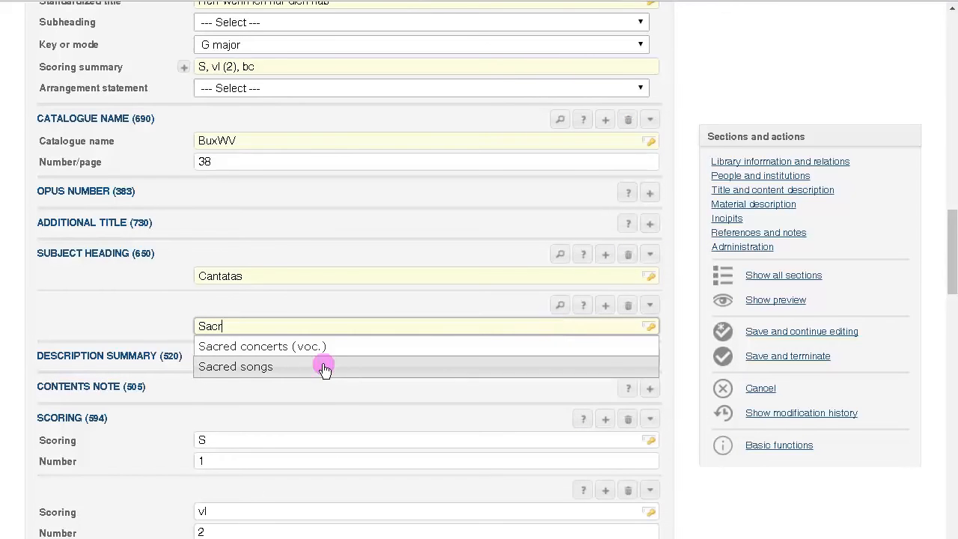
{"action": "left_click", "coordinate": [236, 366]}
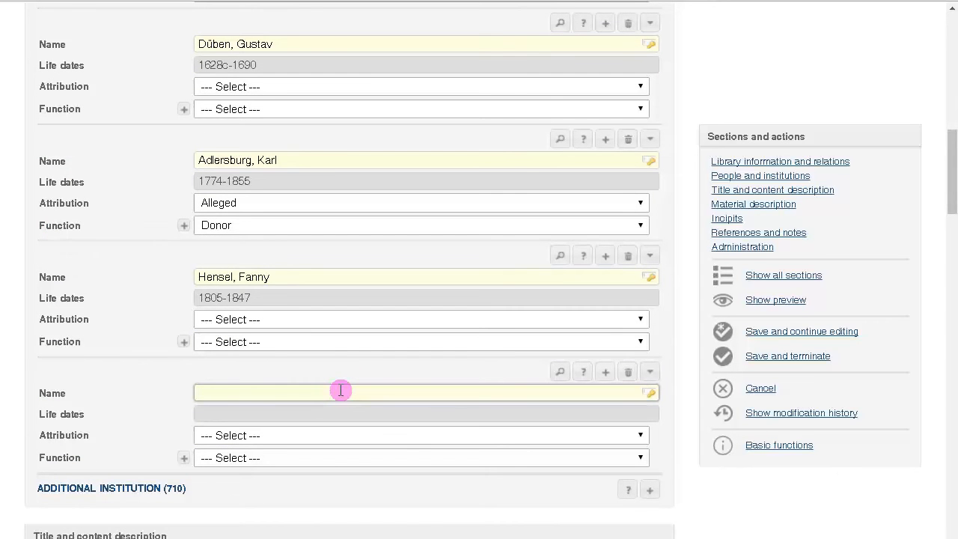
Enter 'Beyer, Johanna' as a new person and begin her life dates with '1888-1'.
{"action": "type", "text": "Beyer,"}
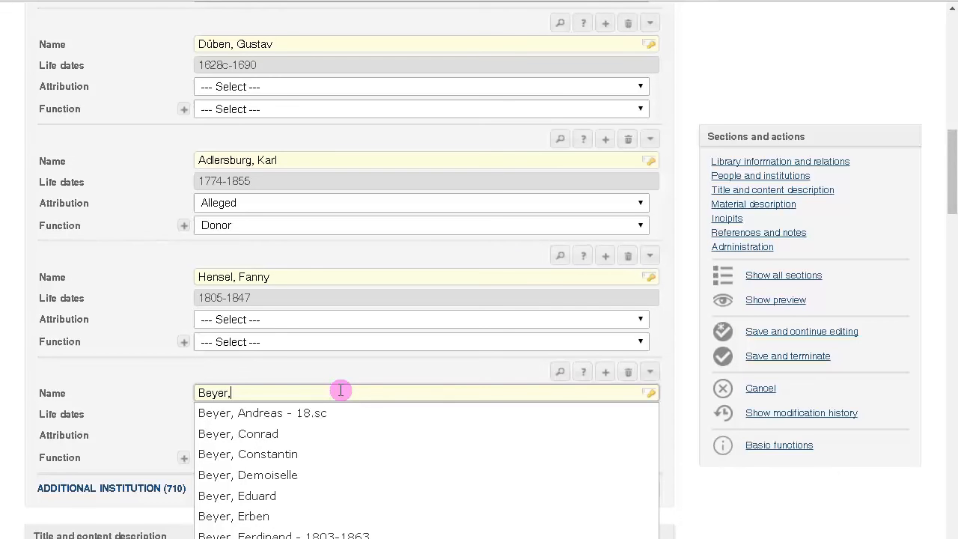
{"action": "type", "text": "Joh"}
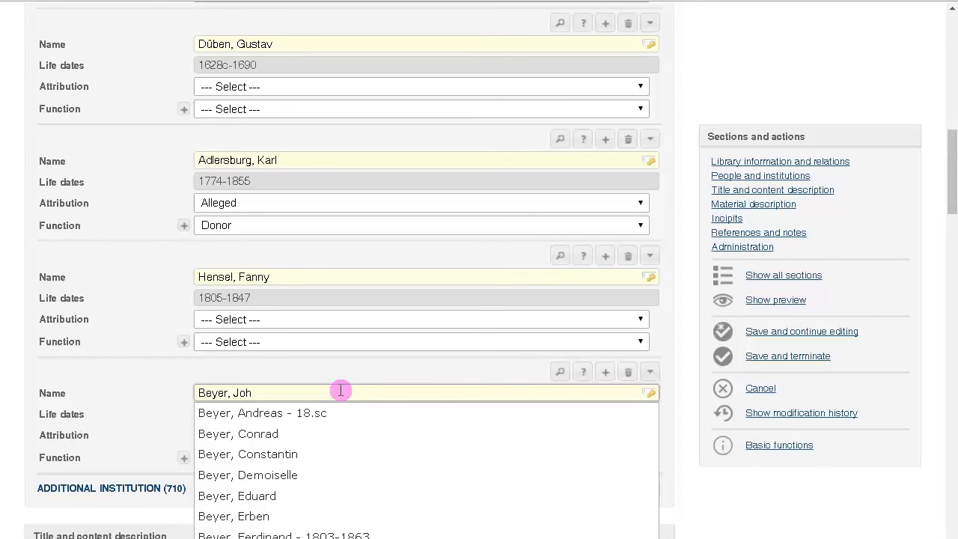
{"action": "type", "text": "ann"}
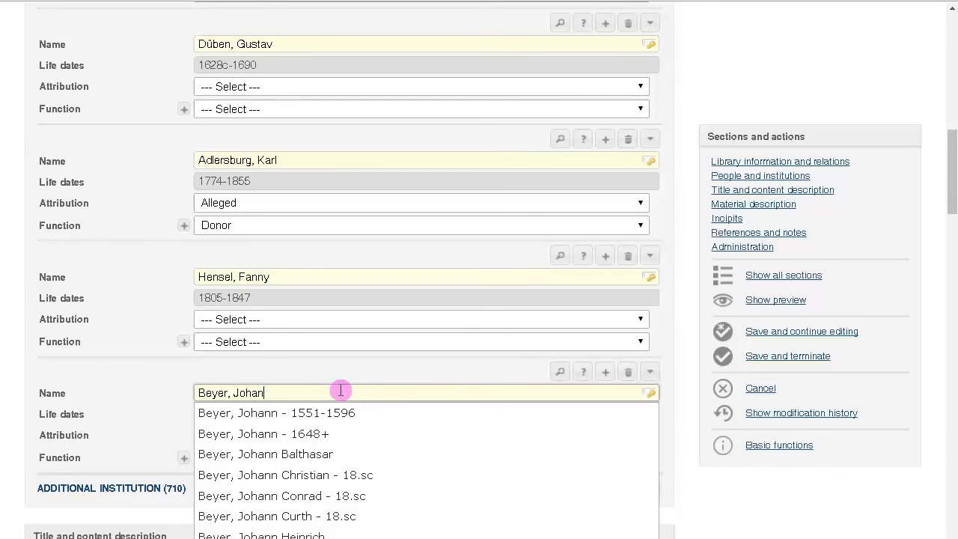
{"action": "type", "text": "na"}
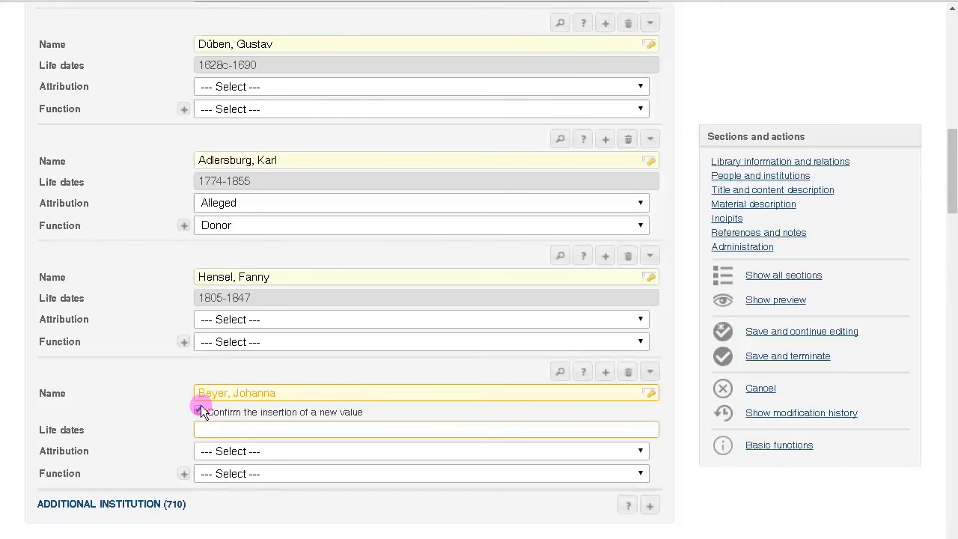
{"action": "left_click", "coordinate": [198, 411]}
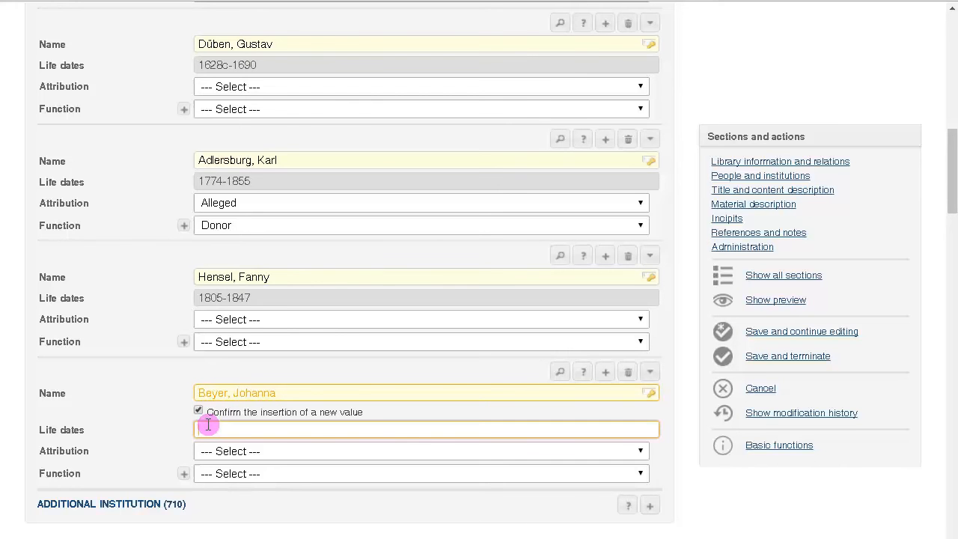
{"action": "type", "text": "1888-1"}
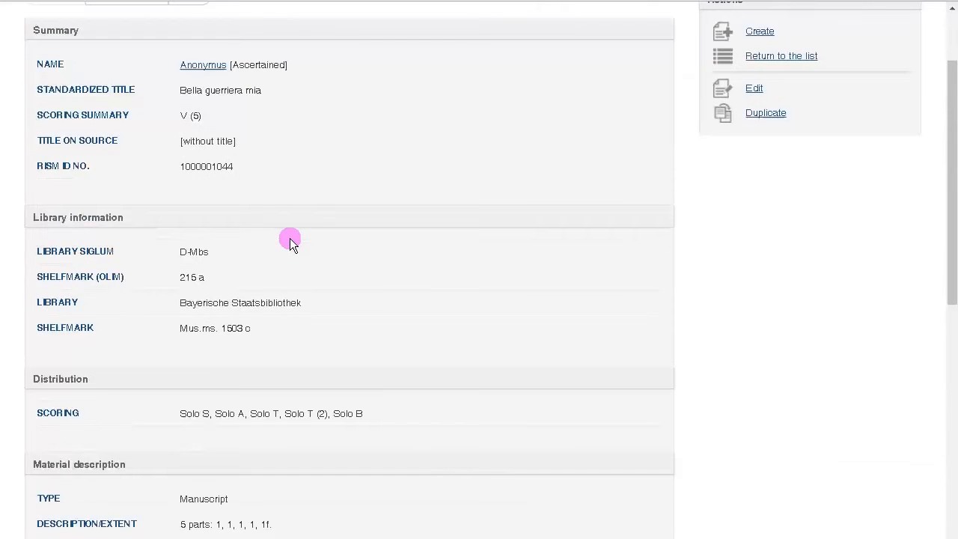
{"action": "scroll", "scroll_direction": "down", "scroll_amount": 3}
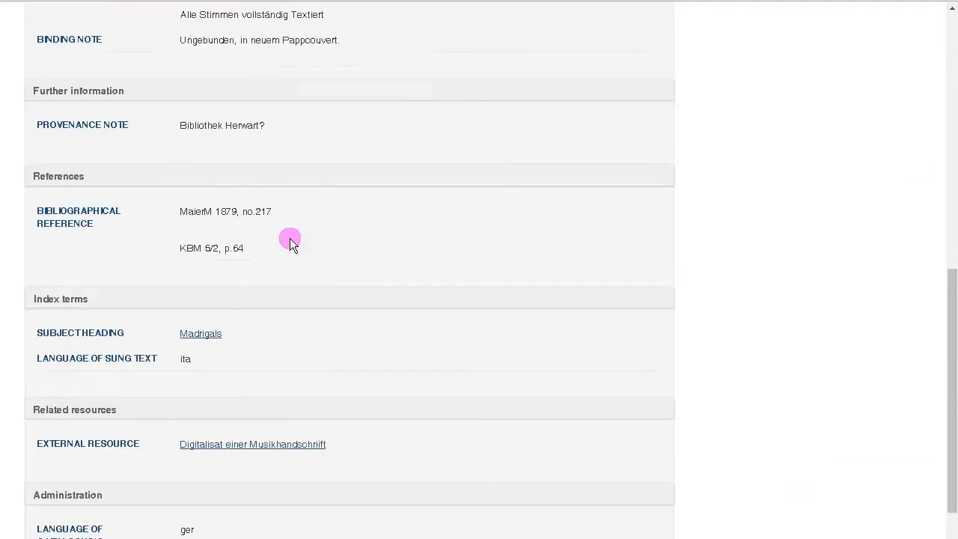
{"action": "scroll", "scroll_direction": "down", "scroll_amount": 3}
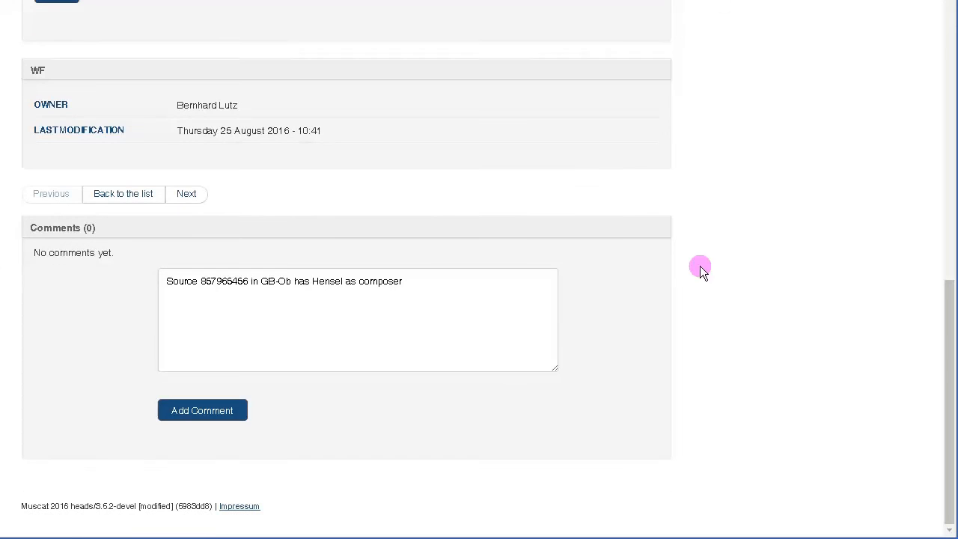
{"action": "mouse_move", "coordinate": [420, 284]}
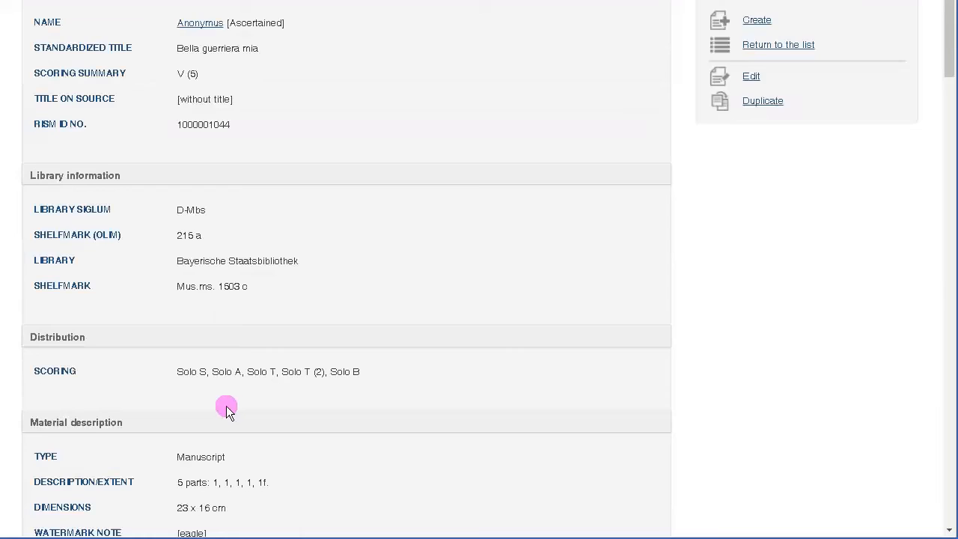
{"action": "scroll", "scroll_direction": "down", "scroll_amount": 3}
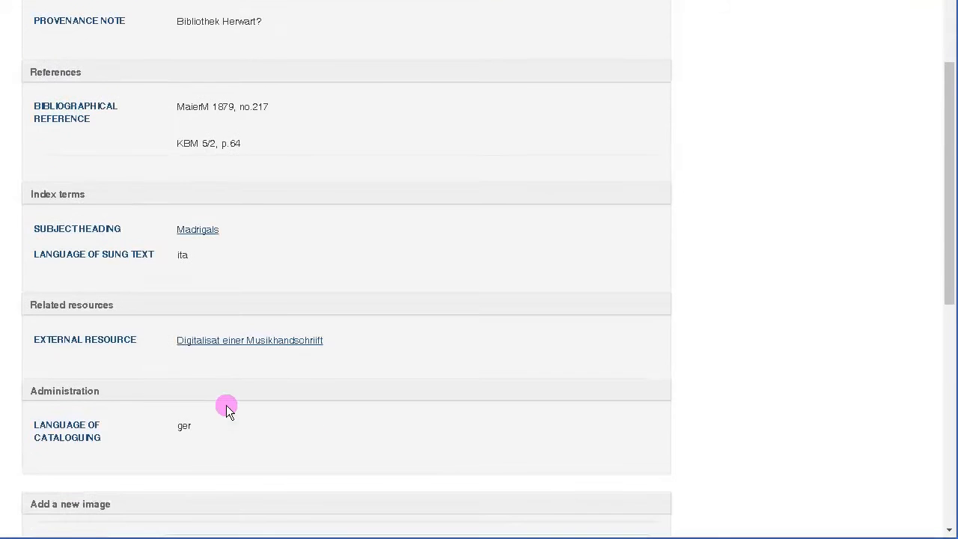
{"action": "scroll", "scroll_direction": "down", "scroll_amount": 3}
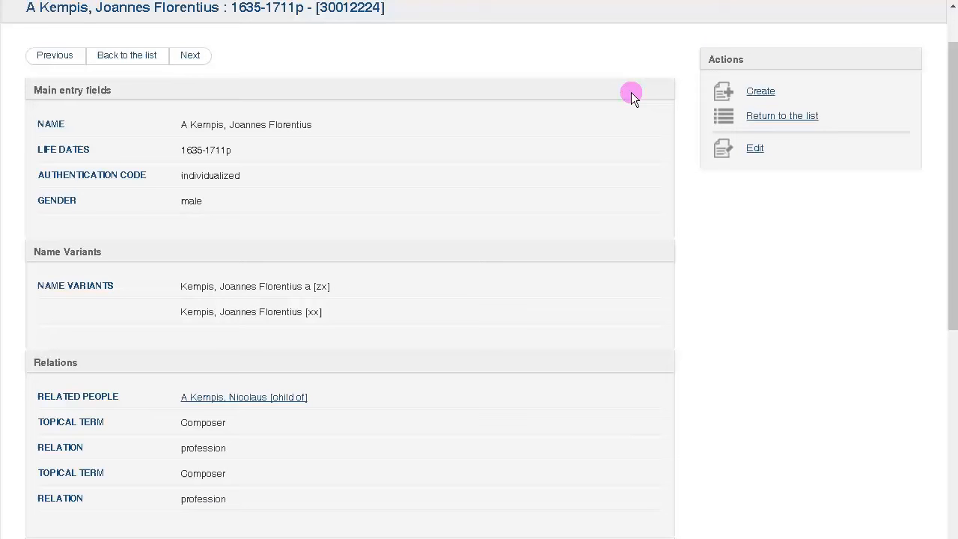
Post the comment 'Year of death 1715 in MGG' on A Kempis, Joannes Florentius.
{"action": "scroll", "scroll_direction": "down", "scroll_amount": 3}
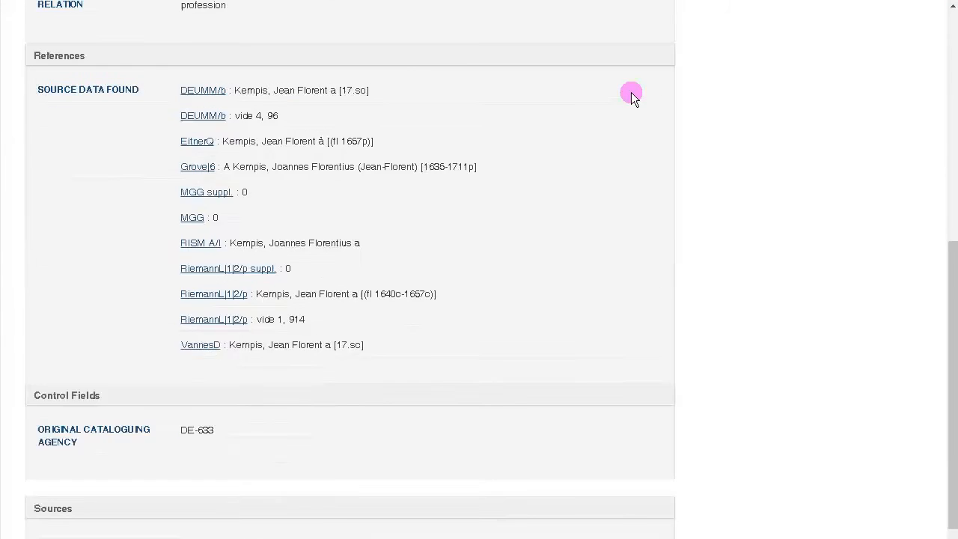
{"action": "scroll", "scroll_direction": "down", "scroll_amount": 3}
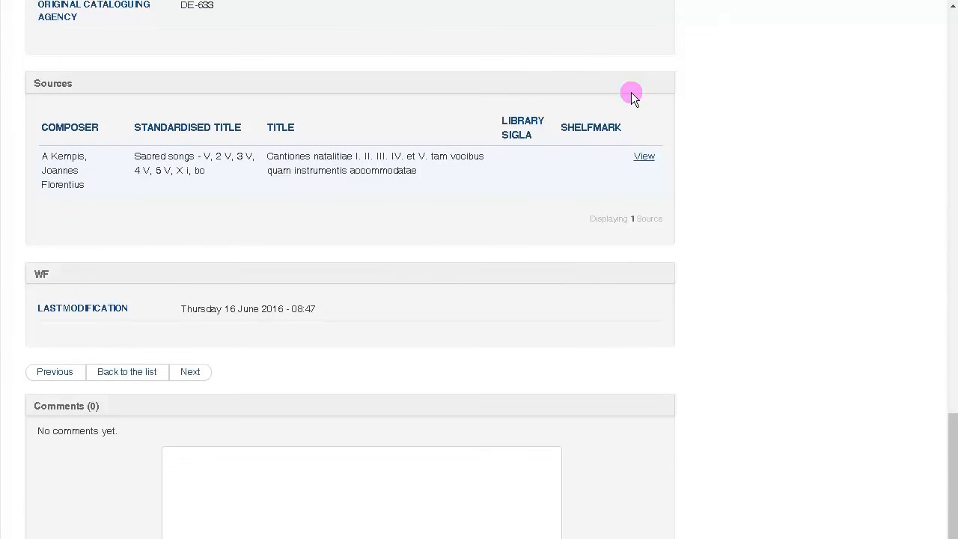
{"action": "scroll", "scroll_direction": "down", "scroll_amount": 3}
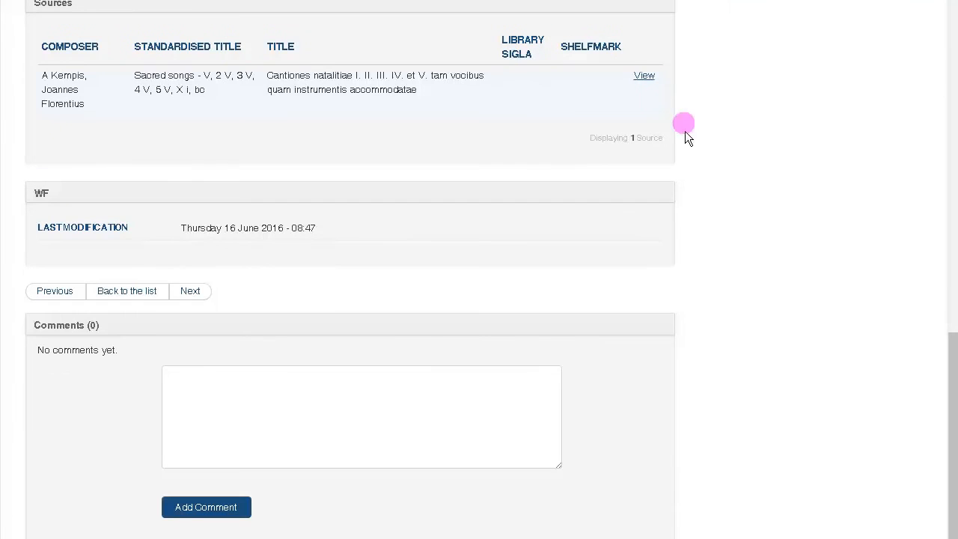
{"action": "left_click", "coordinate": [362, 417]}
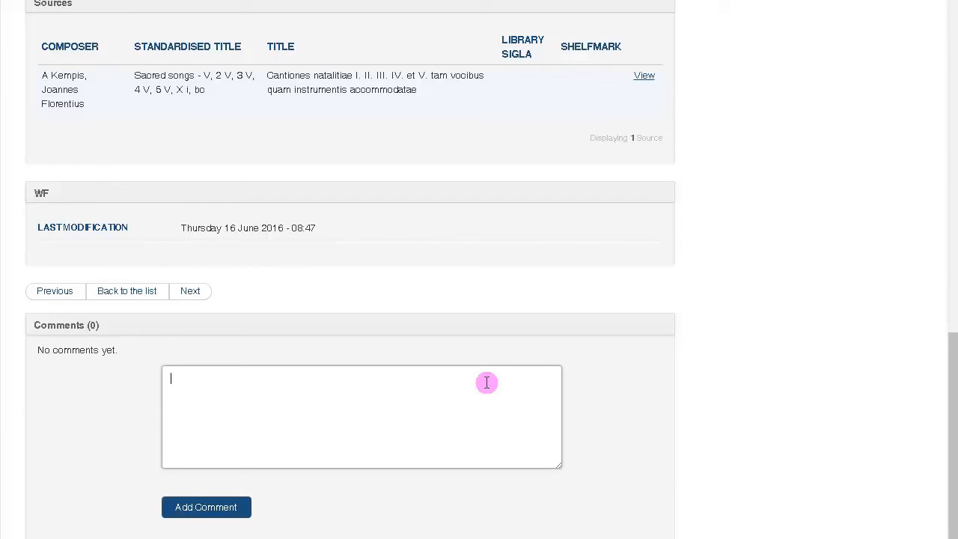
{"action": "type", "text": "Year of"}
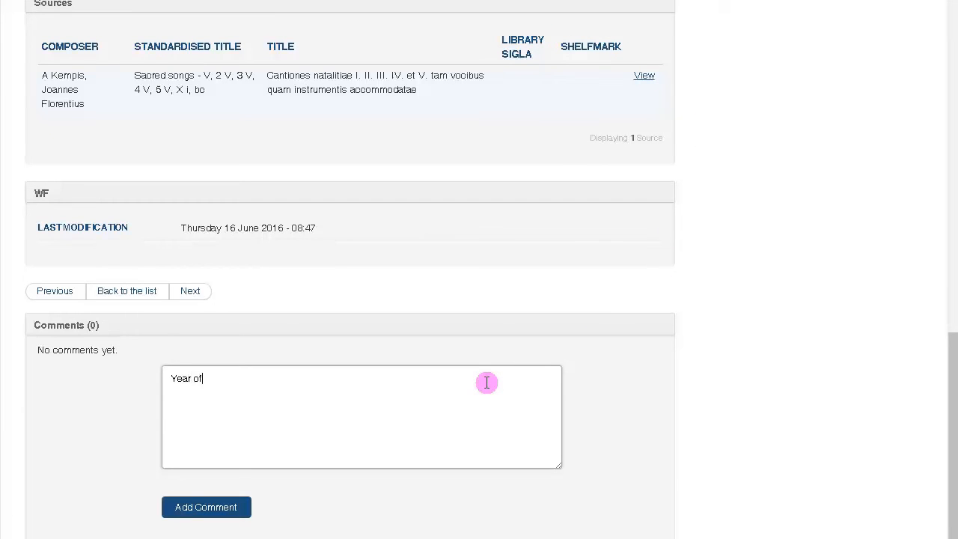
{"action": "type", "text": "death 17"}
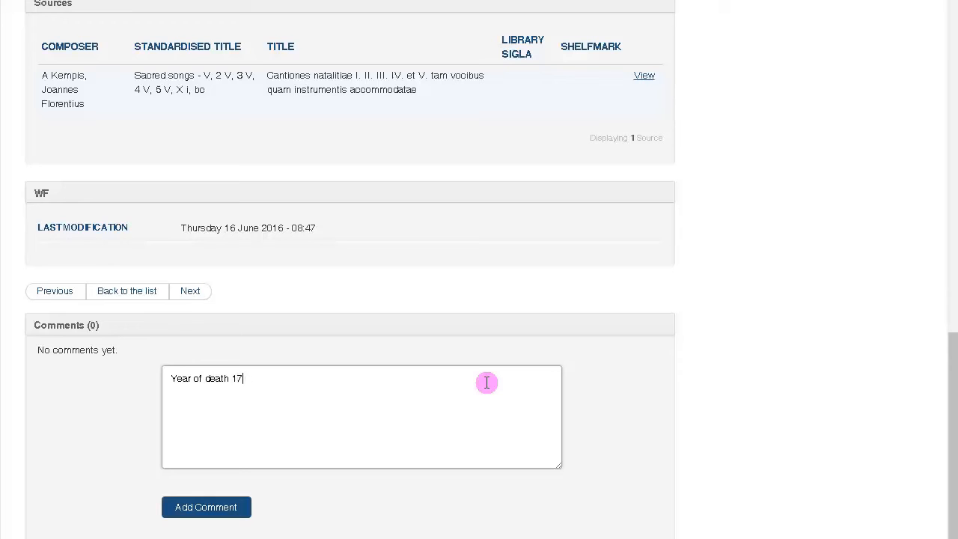
{"action": "type", "text": "15 in M"}
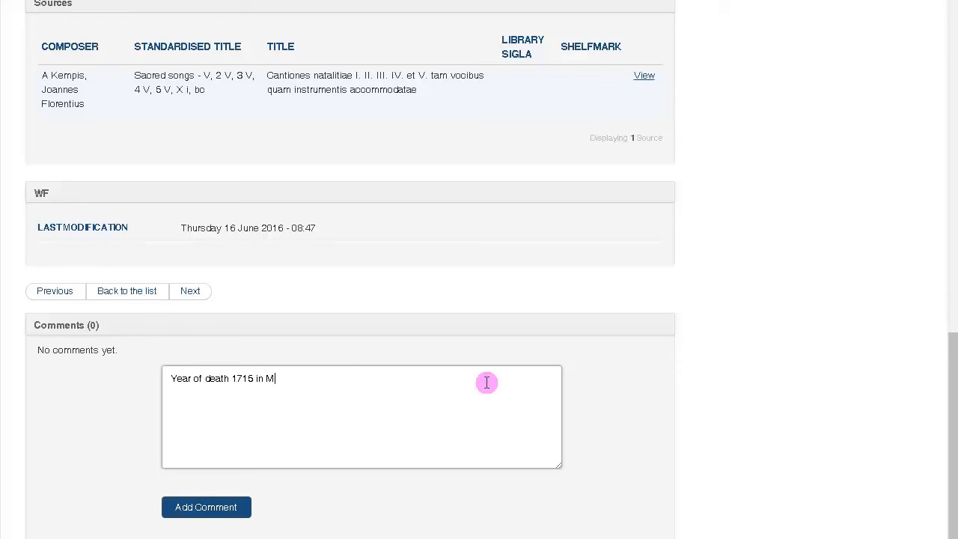
{"action": "type", "text": "GG"}
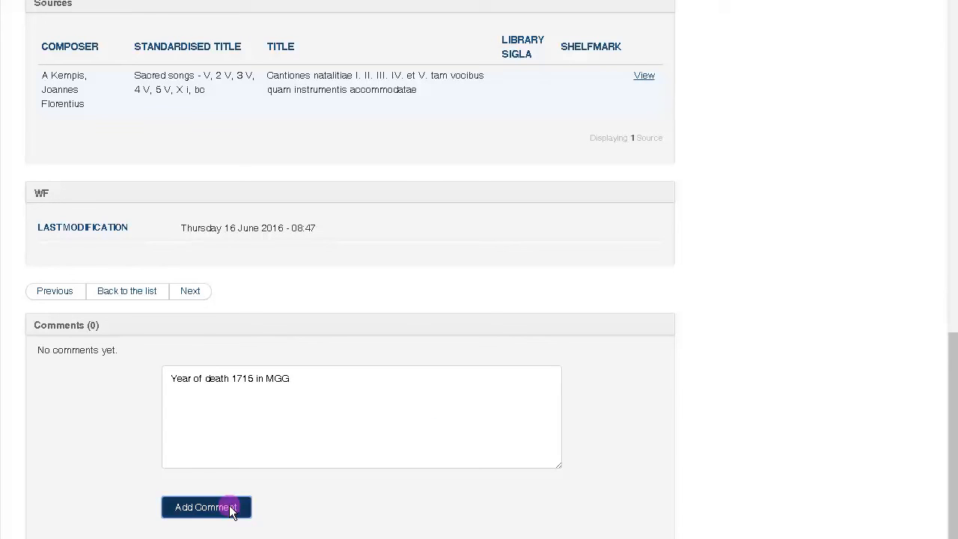
{"action": "left_click", "coordinate": [206, 507]}
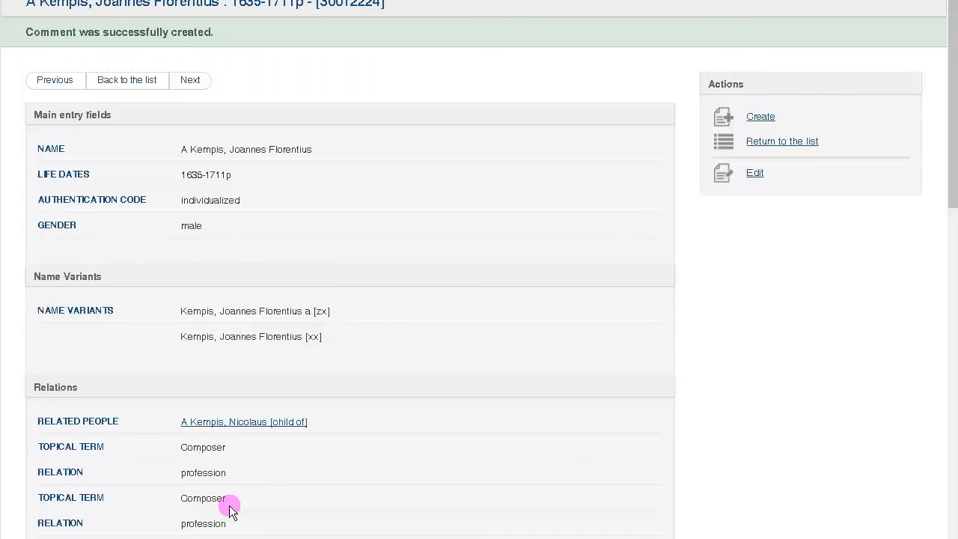
{"action": "mouse_move", "coordinate": [265, 472]}
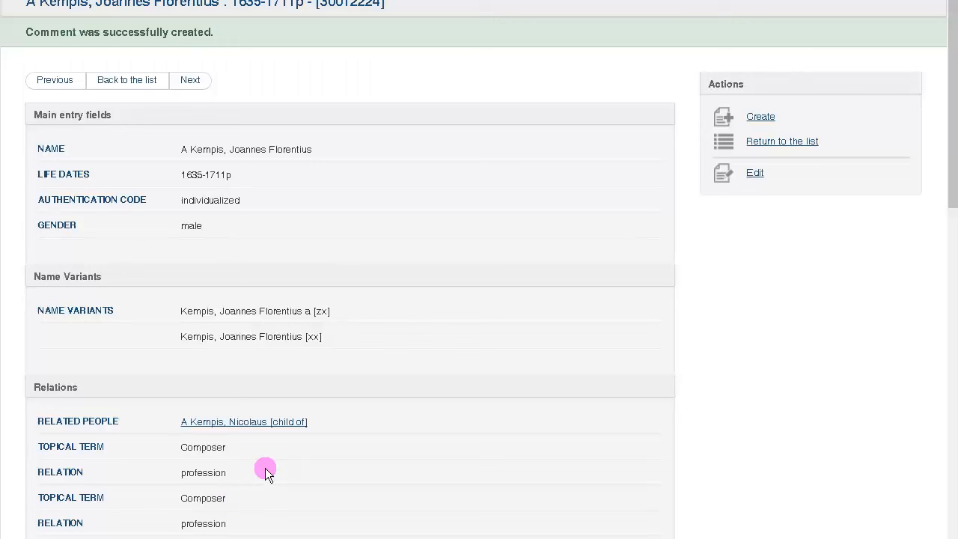
{"action": "scroll", "scroll_direction": "down", "scroll_amount": 3}
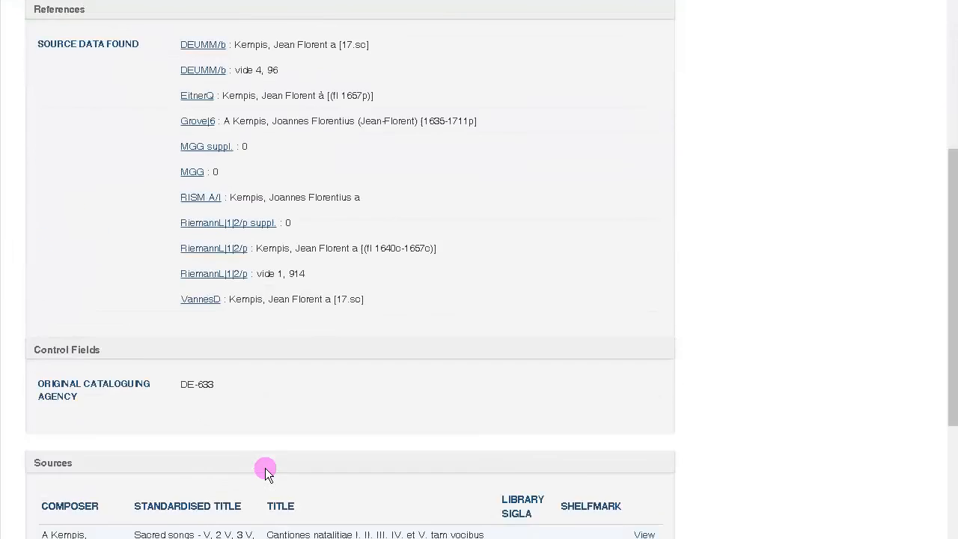
{"action": "scroll", "scroll_direction": "down", "scroll_amount": 3}
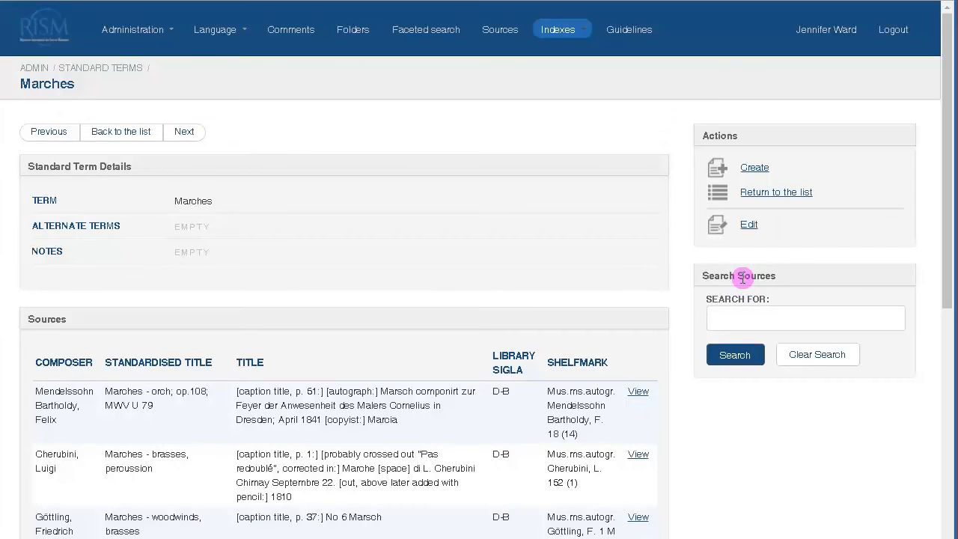
Comment 'Can this be used for vocal as well as instrumental music?' on Marches, then view all comments.
{"action": "scroll", "scroll_direction": "down", "scroll_amount": 3}
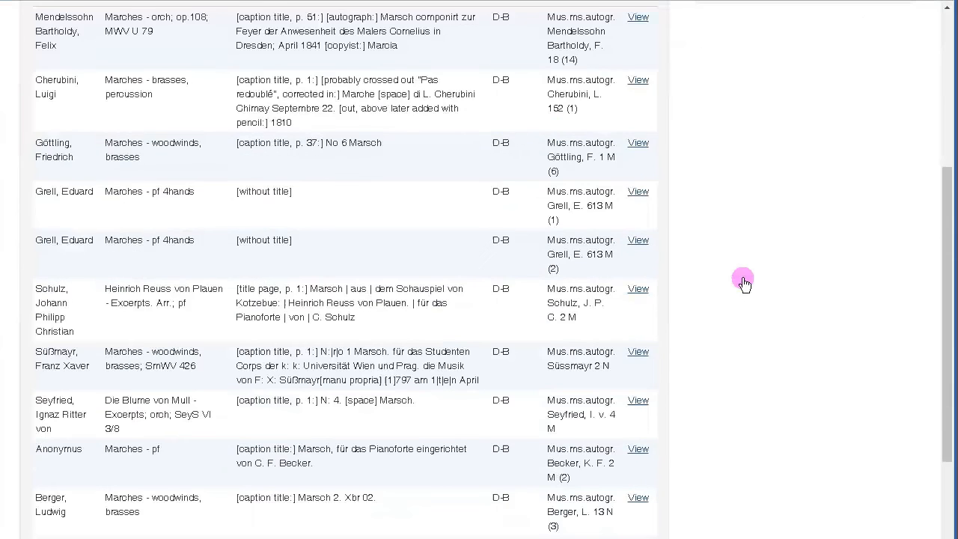
{"action": "scroll", "scroll_direction": "down", "scroll_amount": 3}
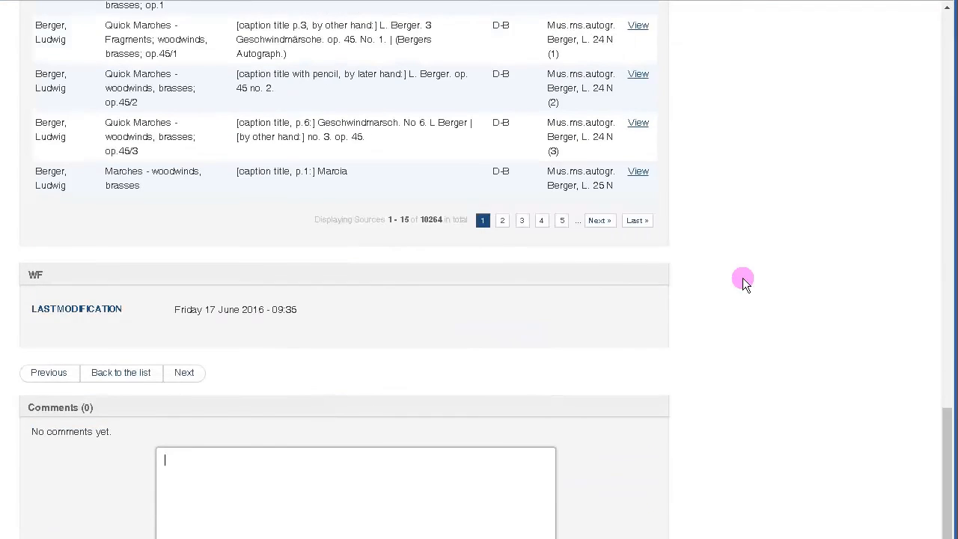
{"action": "scroll", "scroll_direction": "down", "scroll_amount": 3}
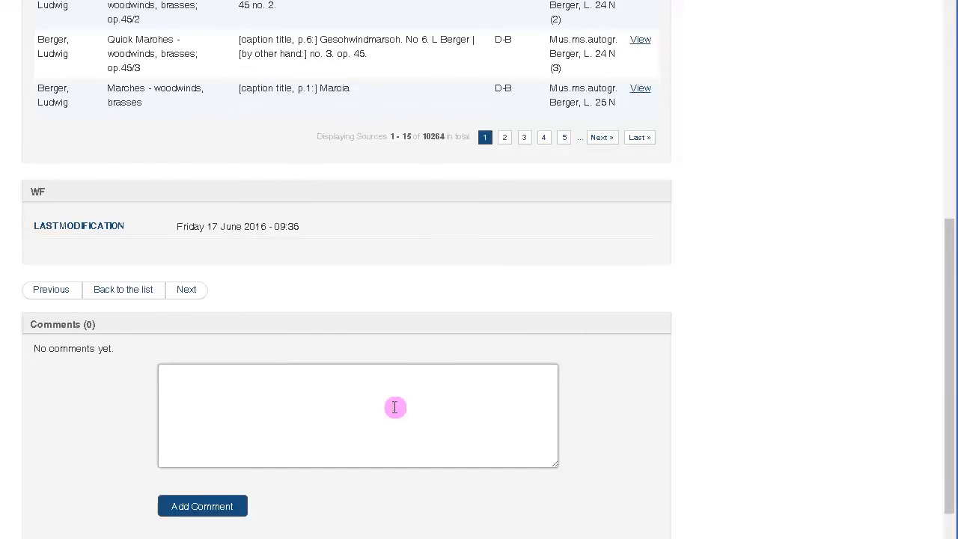
{"action": "type", "text": "Can this be used for voc"}
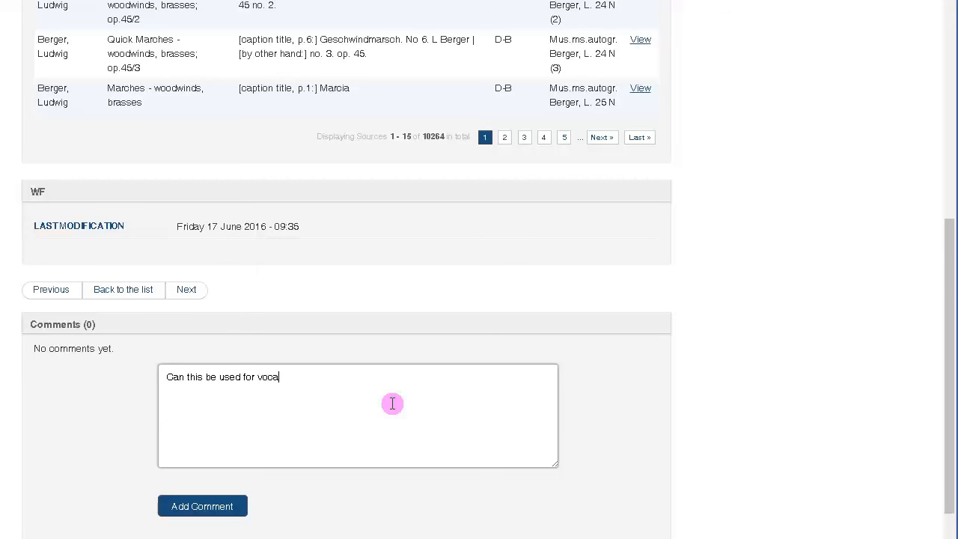
{"action": "type", "text": "as well as instr"}
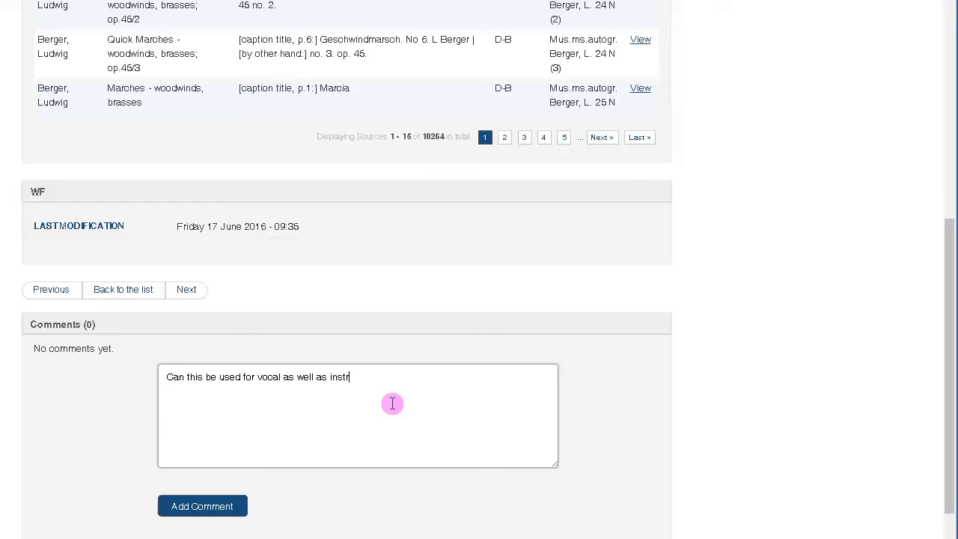
{"action": "type", "text": "umental mus"}
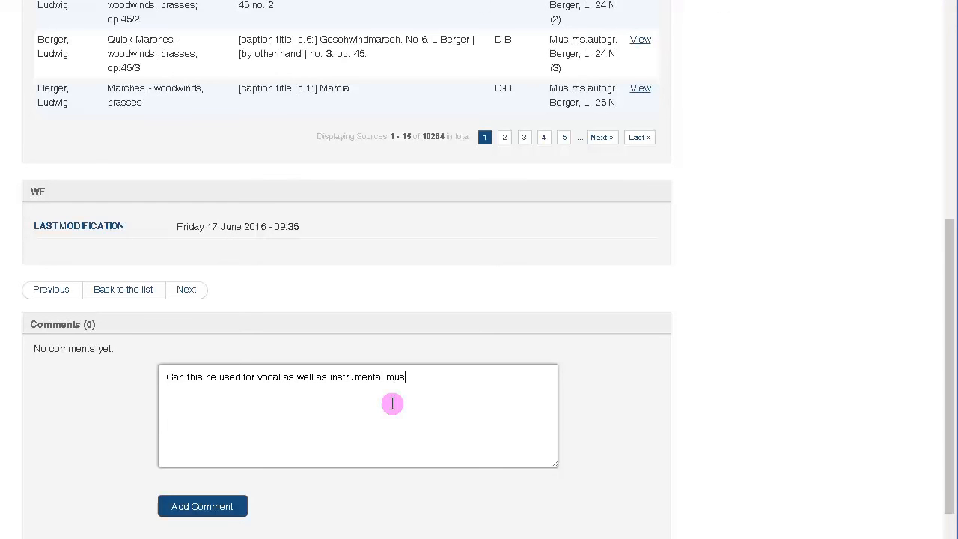
{"action": "type", "text": "ic?"}
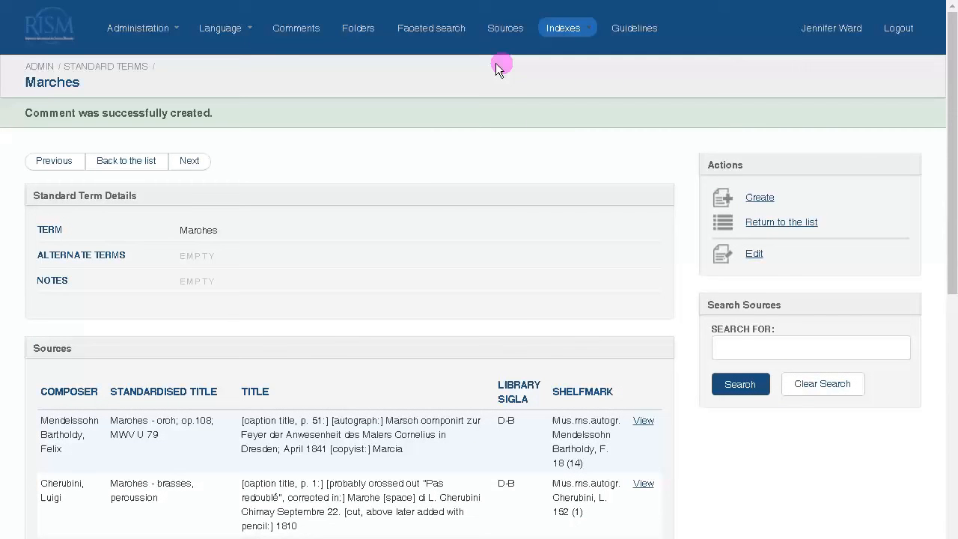
{"action": "left_click", "coordinate": [296, 28]}
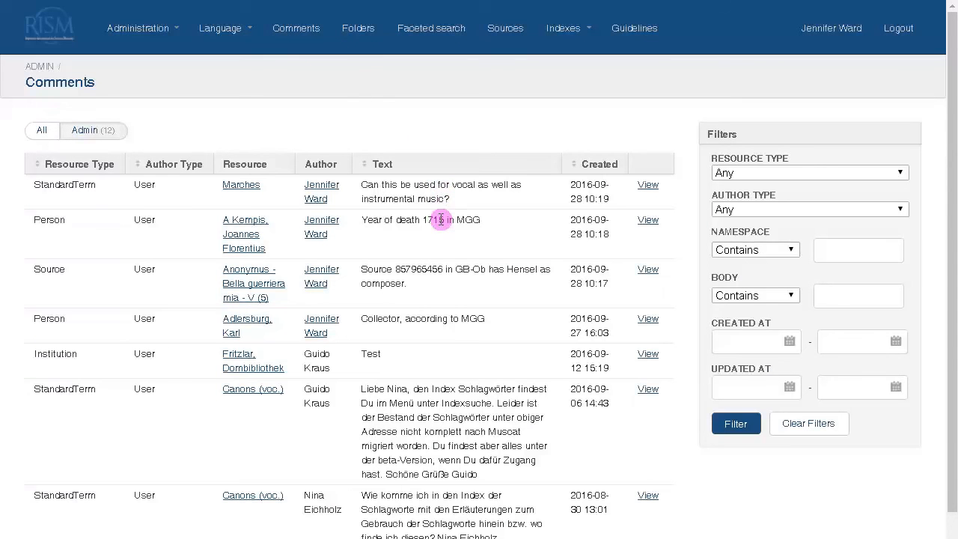
{"action": "mouse_move", "coordinate": [451, 284]}
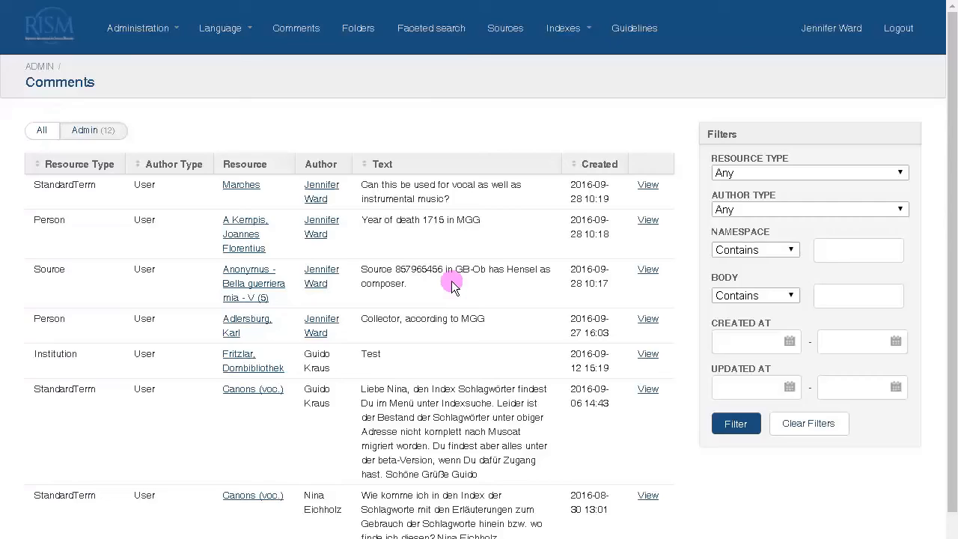